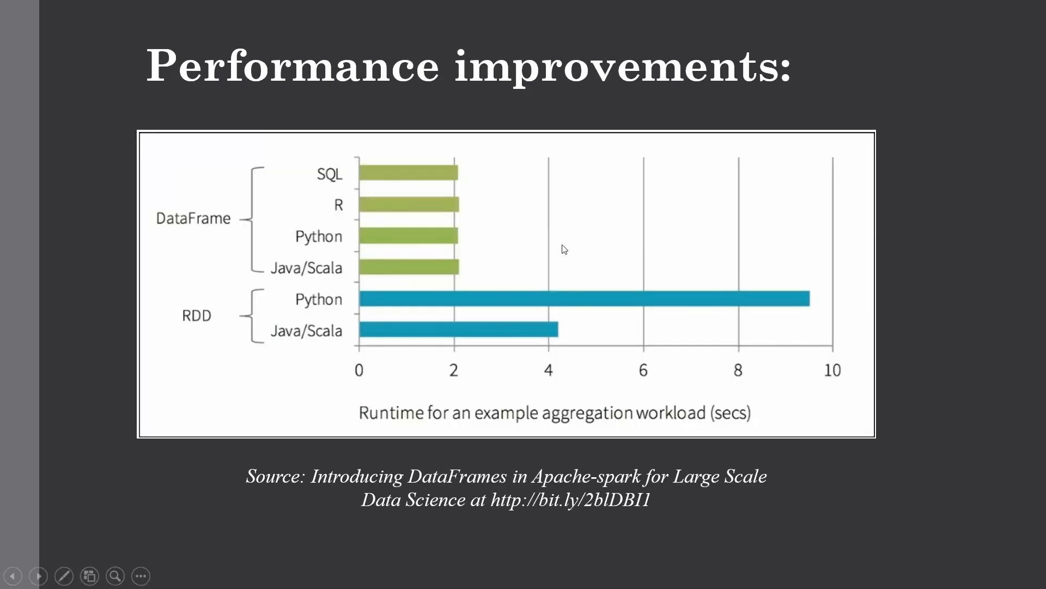
pyautogui.moveTo(137, 206)
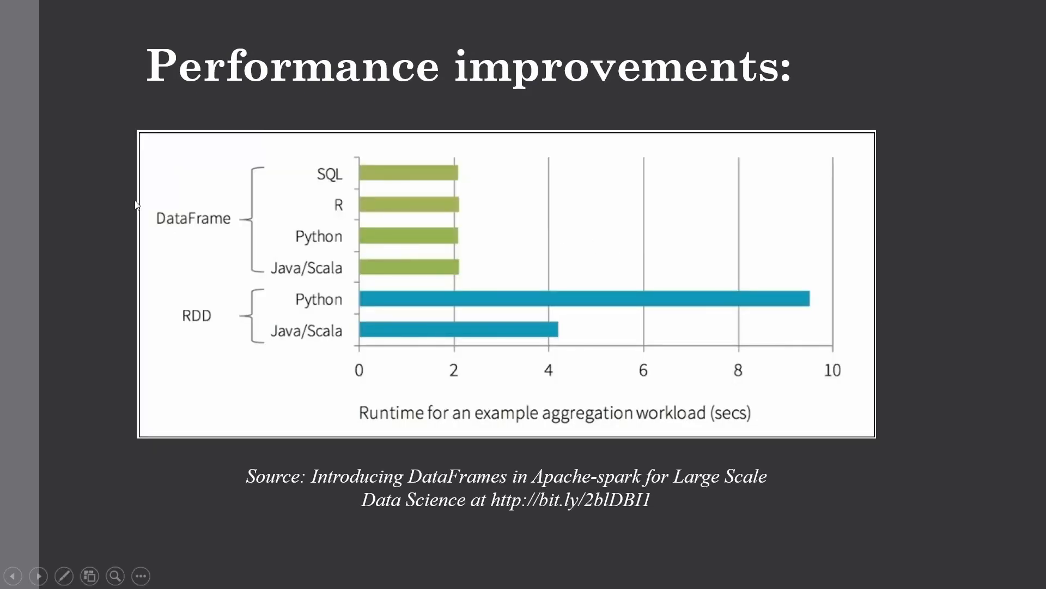
pyautogui.moveTo(204, 219)
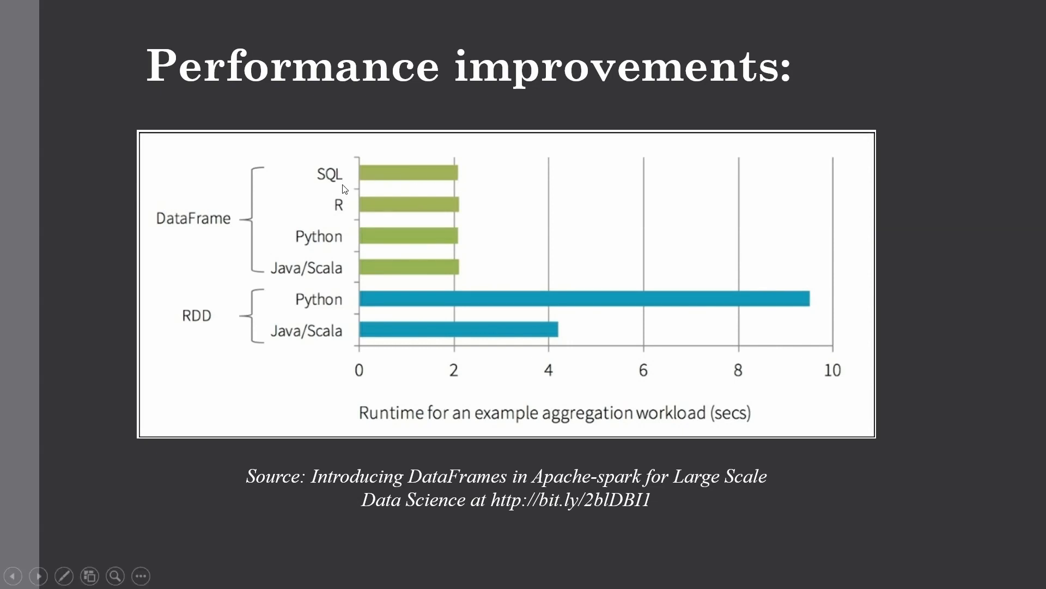
pyautogui.moveTo(302, 275)
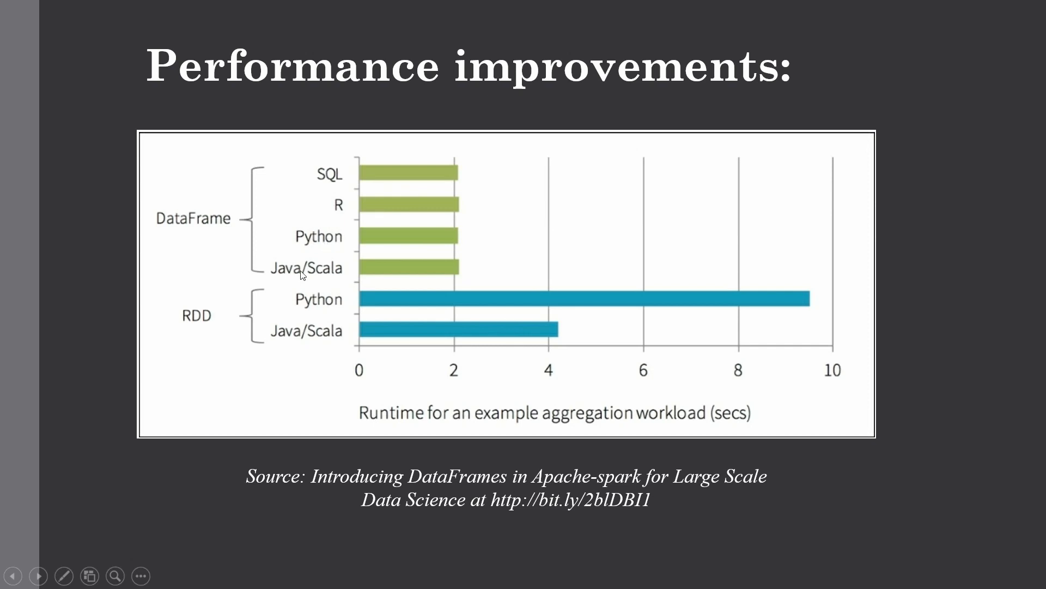
pyautogui.moveTo(343, 278)
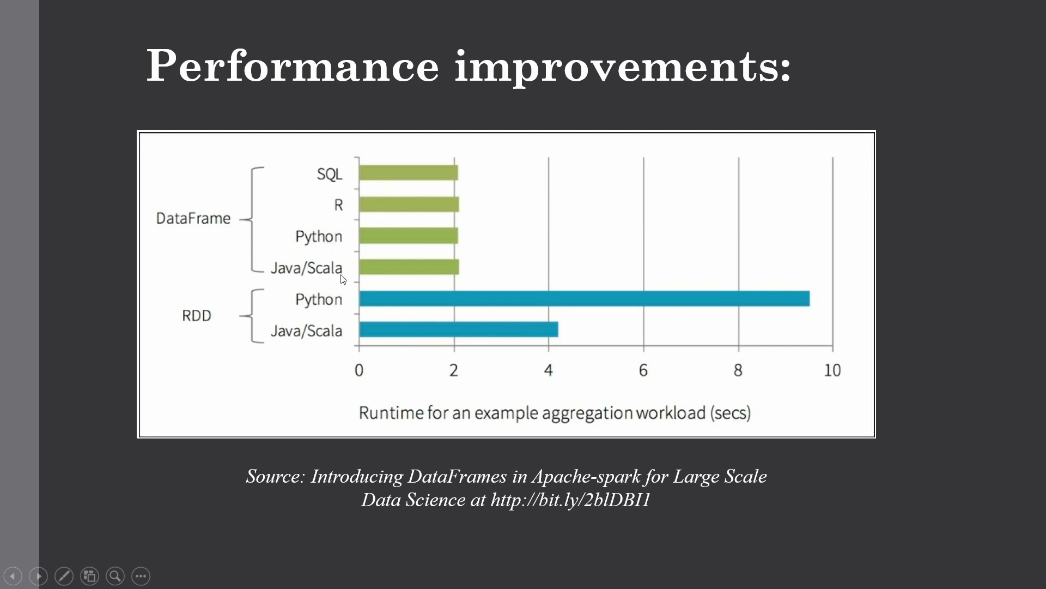
pyautogui.moveTo(160, 328)
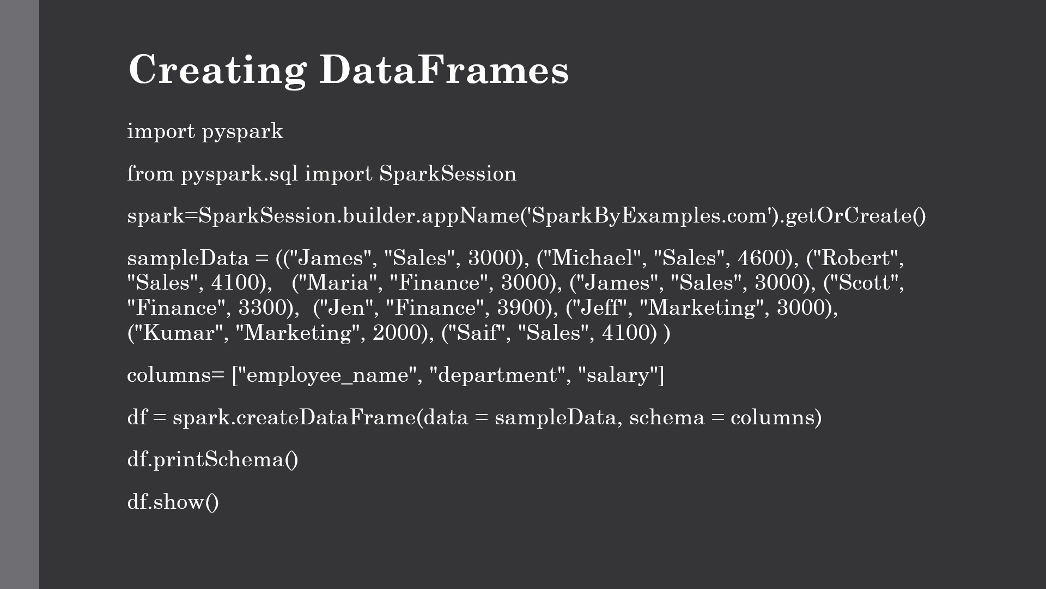
pyautogui.moveTo(267, 141)
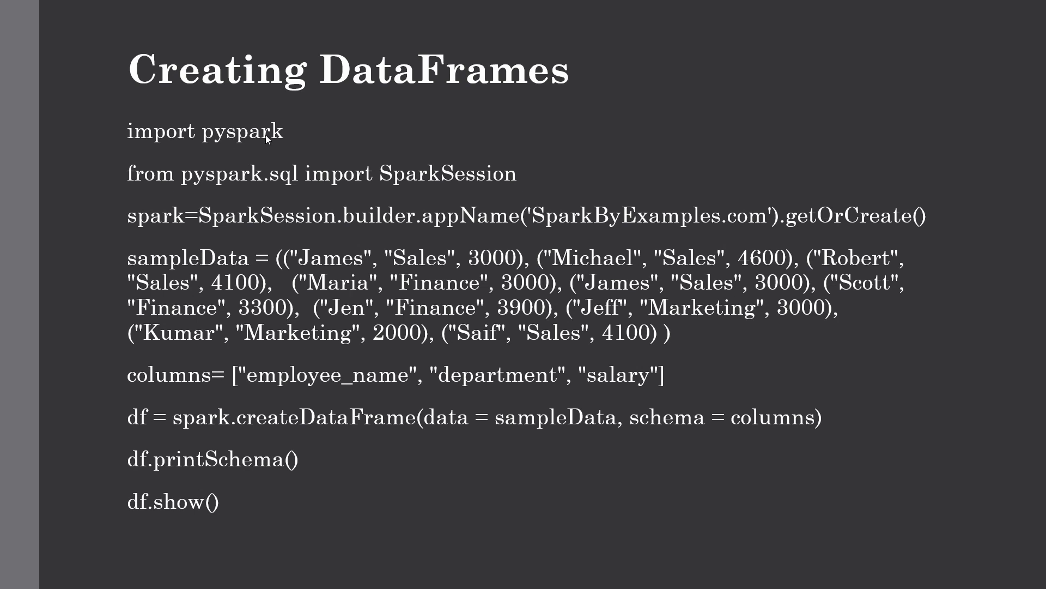
pyautogui.moveTo(507, 250)
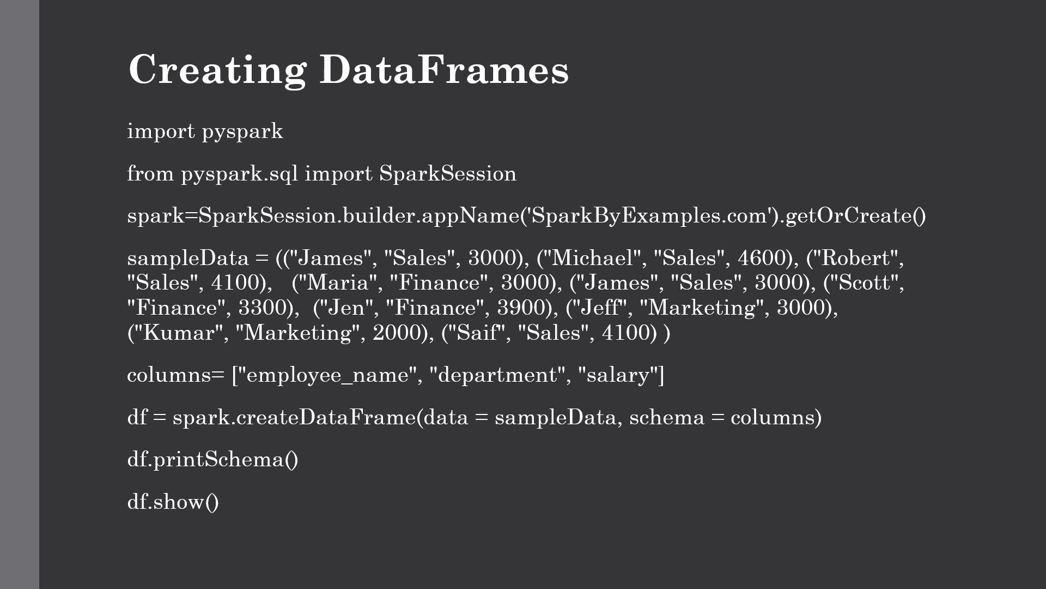
pyautogui.moveTo(224, 229)
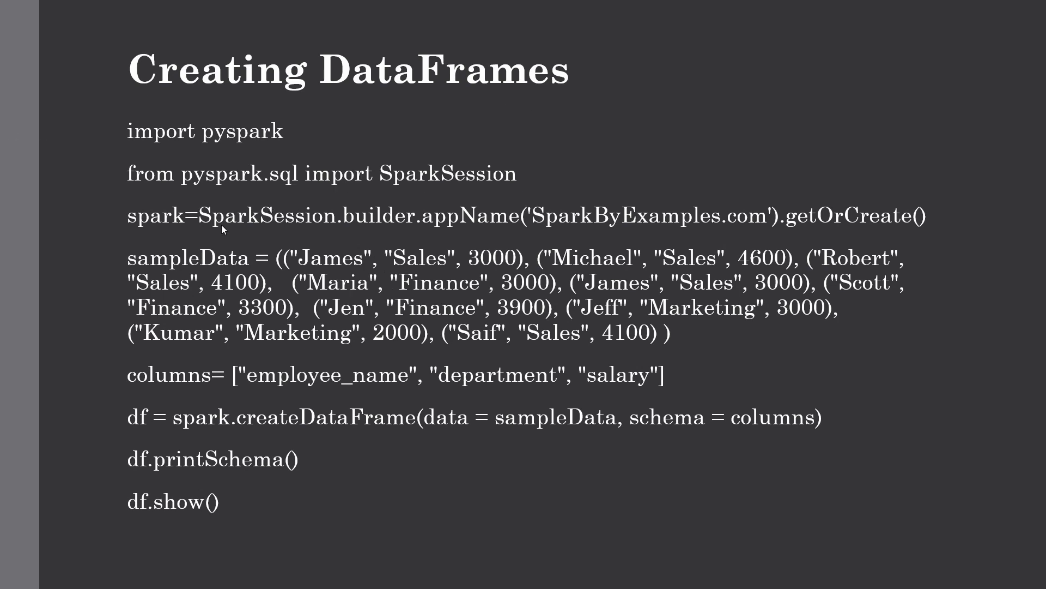
pyautogui.moveTo(409, 222)
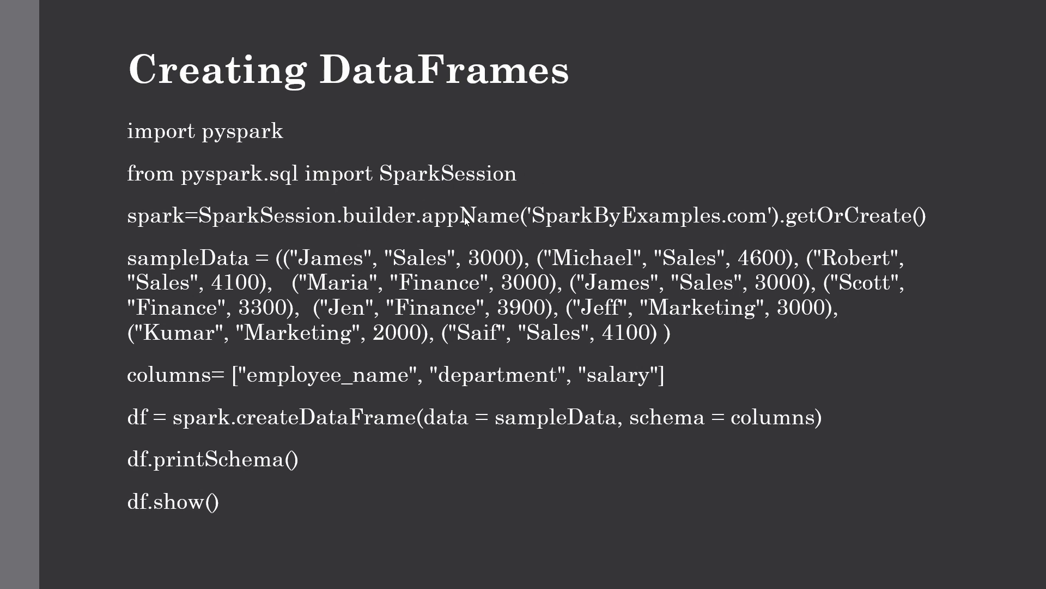
pyautogui.moveTo(924, 225)
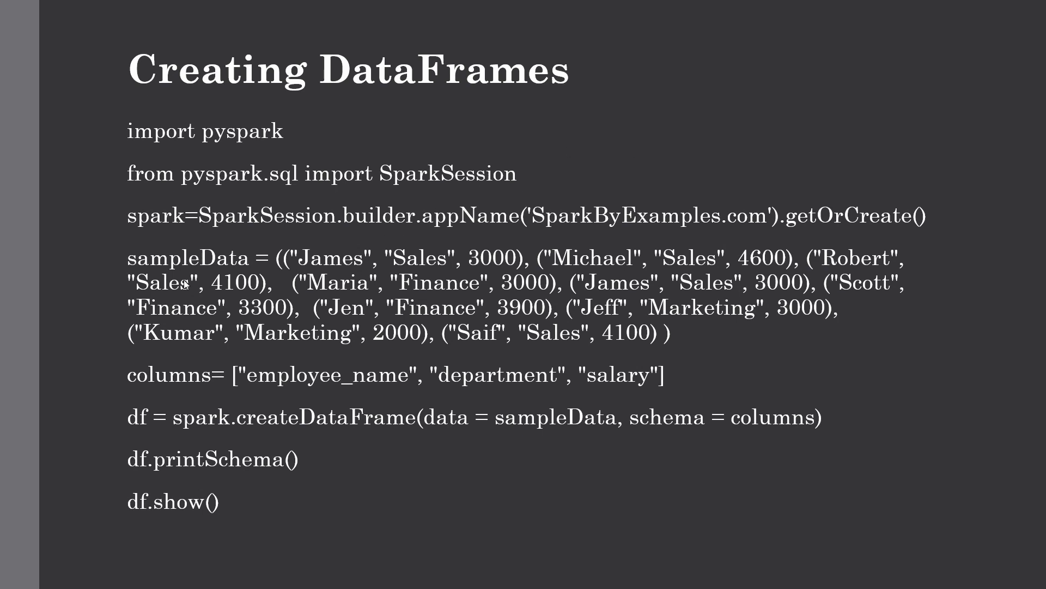
pyautogui.moveTo(622, 287)
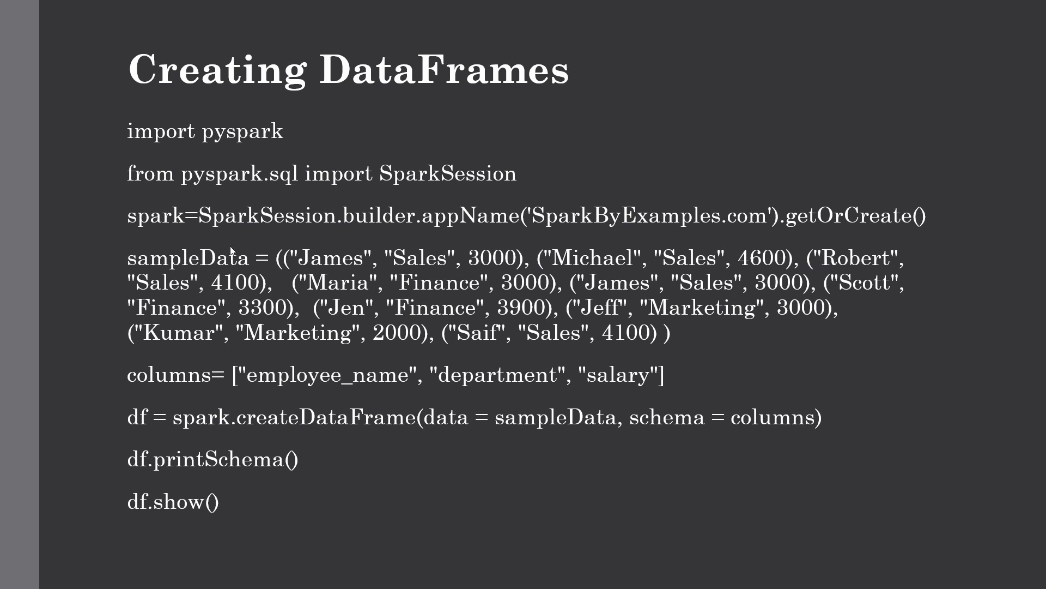
pyautogui.moveTo(115, 283)
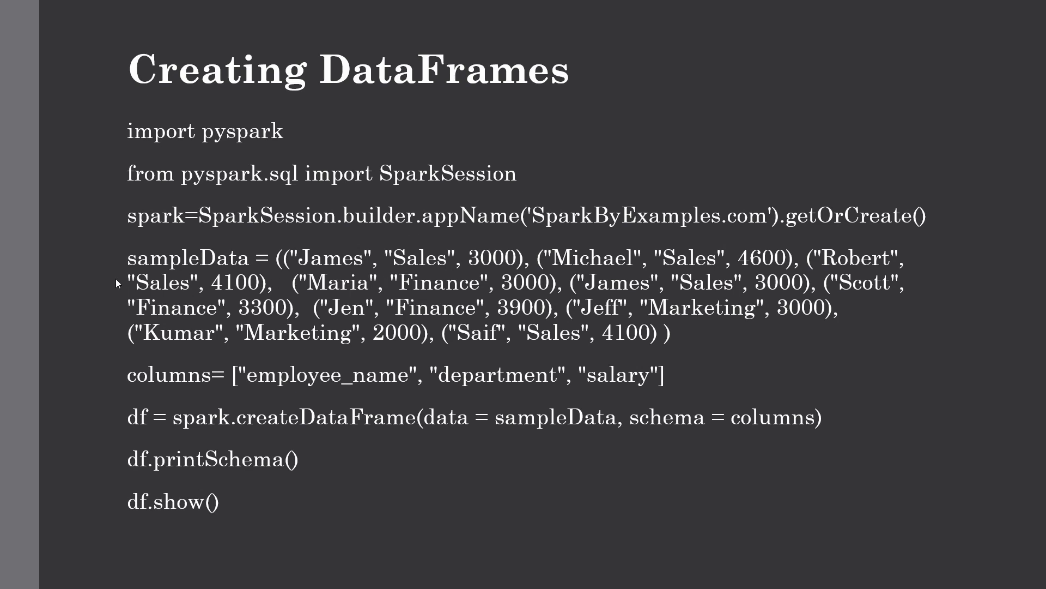
pyautogui.moveTo(166, 387)
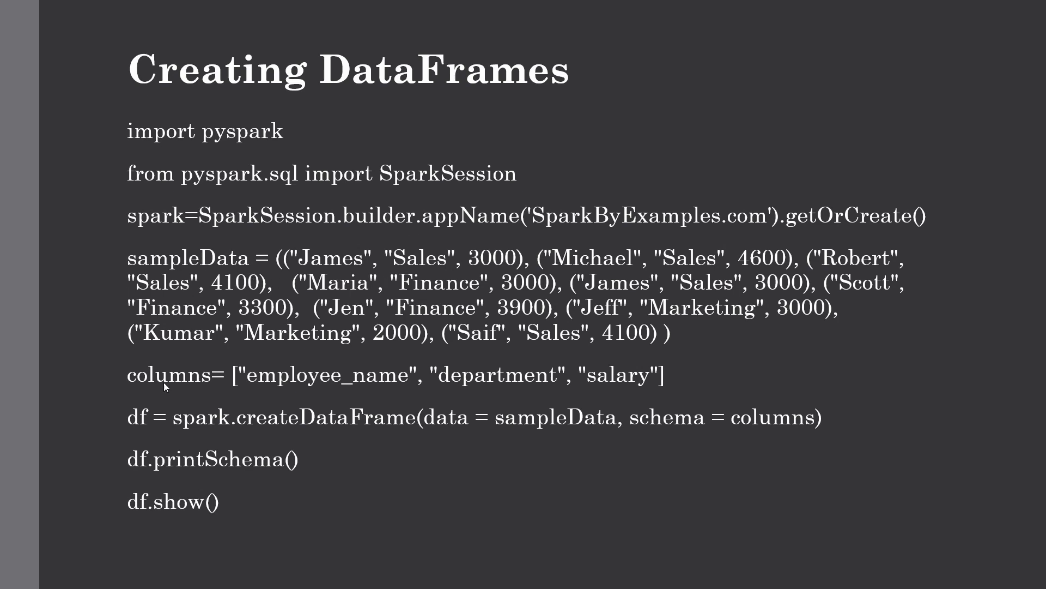
pyautogui.moveTo(252, 387)
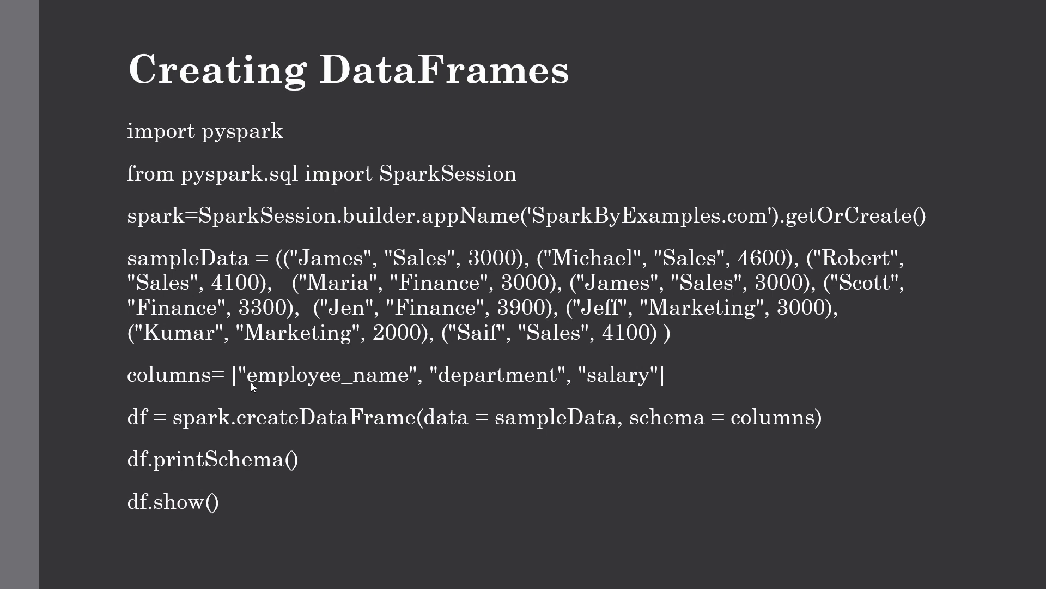
pyautogui.moveTo(316, 363)
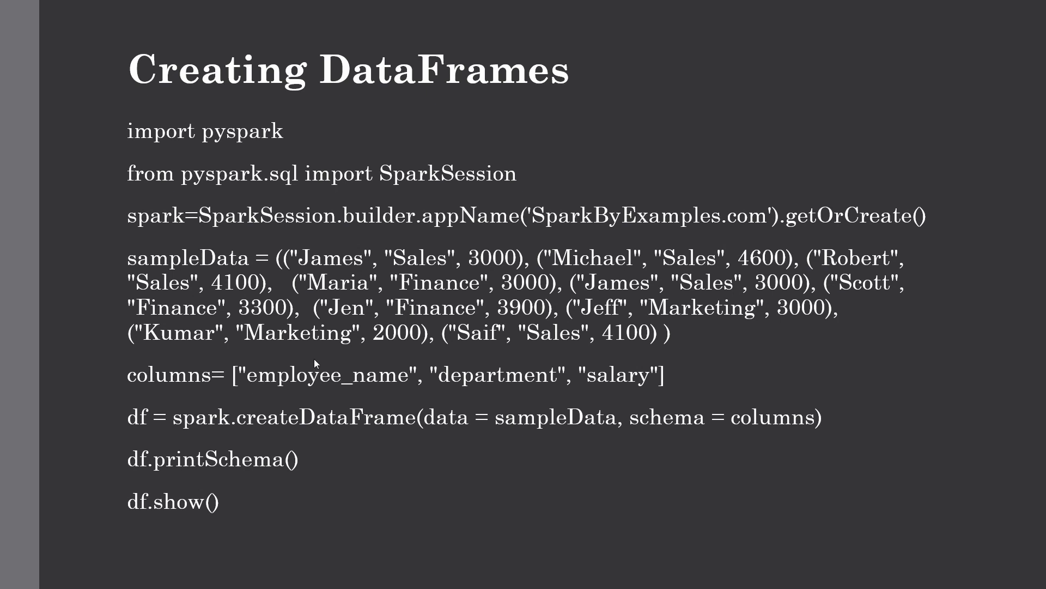
pyautogui.moveTo(227, 382)
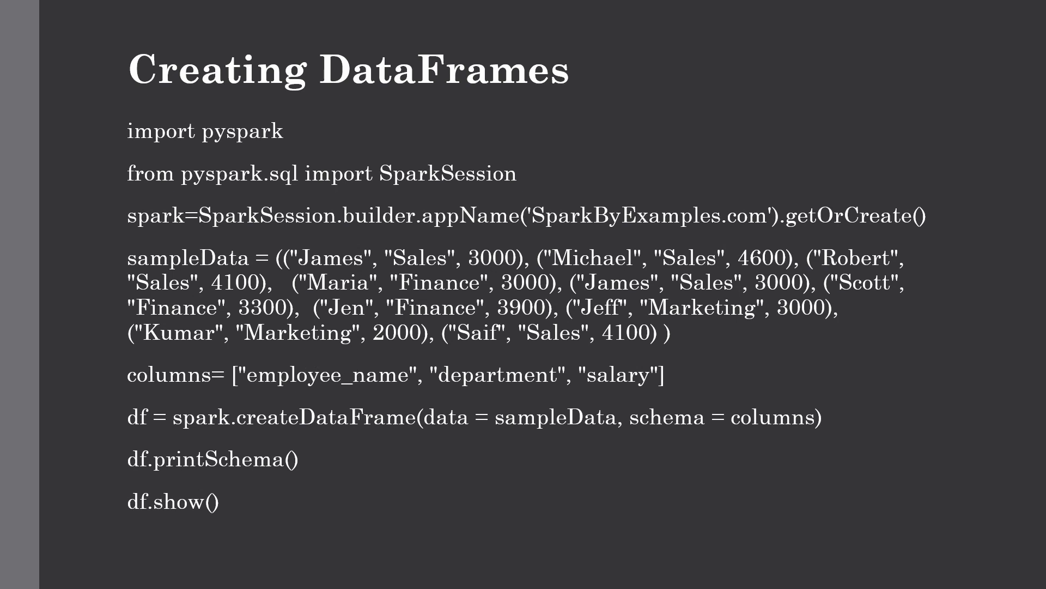
pyautogui.moveTo(125, 433)
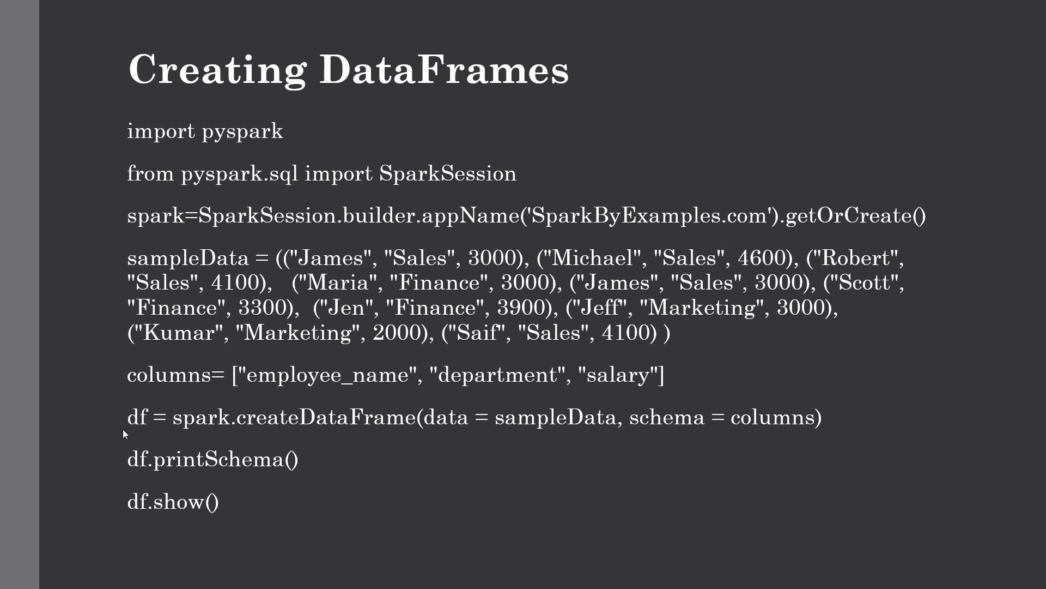
pyautogui.moveTo(229, 446)
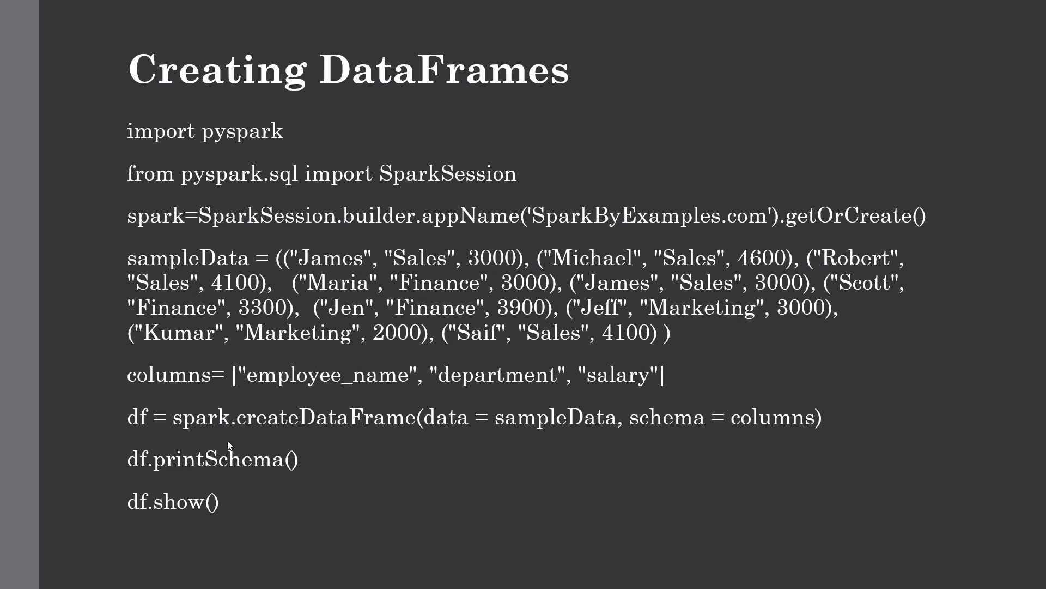
pyautogui.moveTo(187, 430)
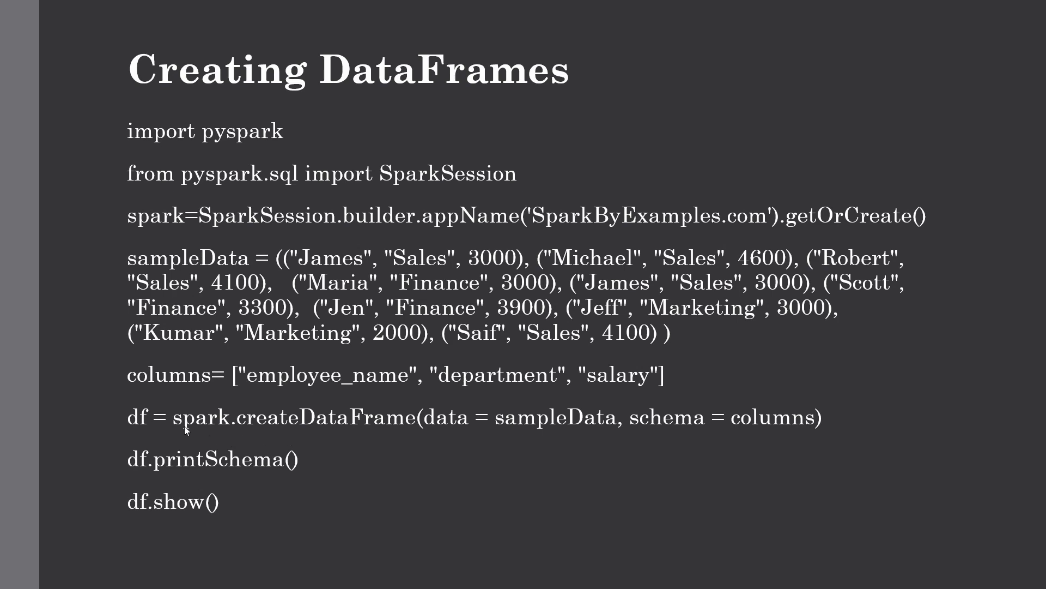
pyautogui.moveTo(140, 233)
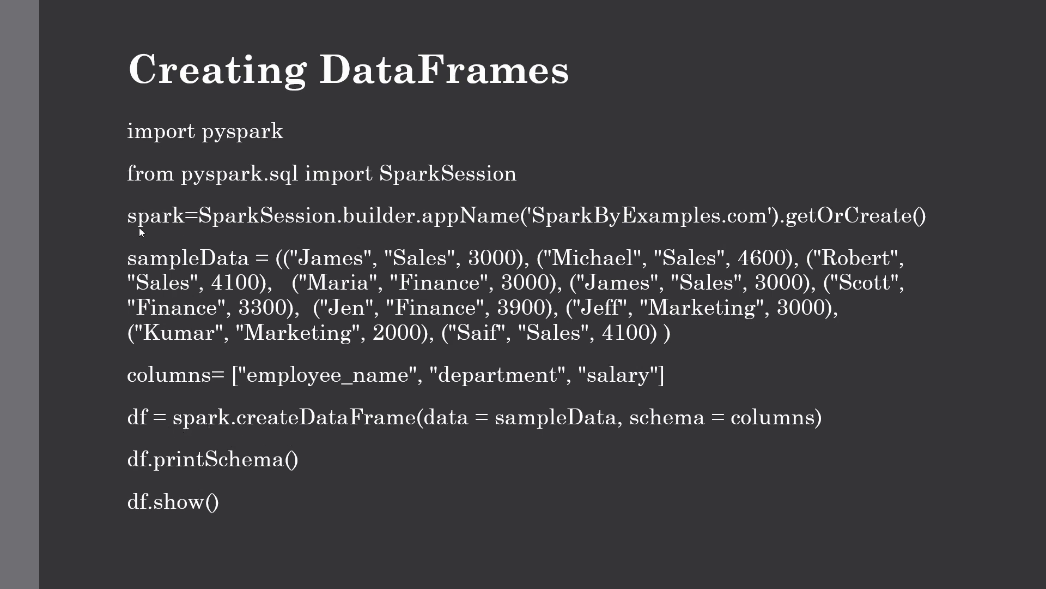
pyautogui.moveTo(252, 428)
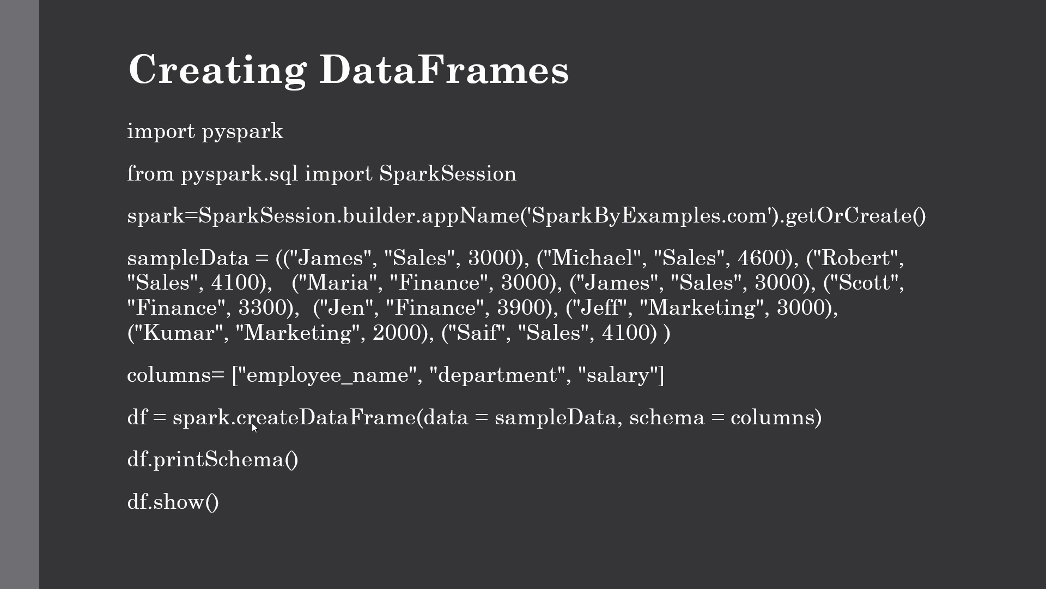
pyautogui.moveTo(418, 428)
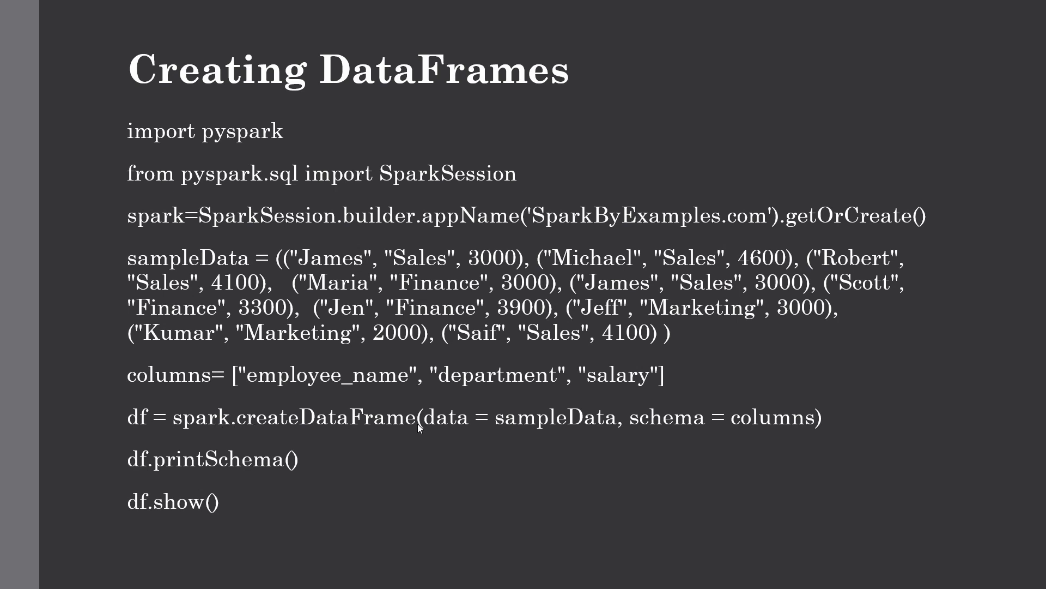
pyautogui.moveTo(358, 439)
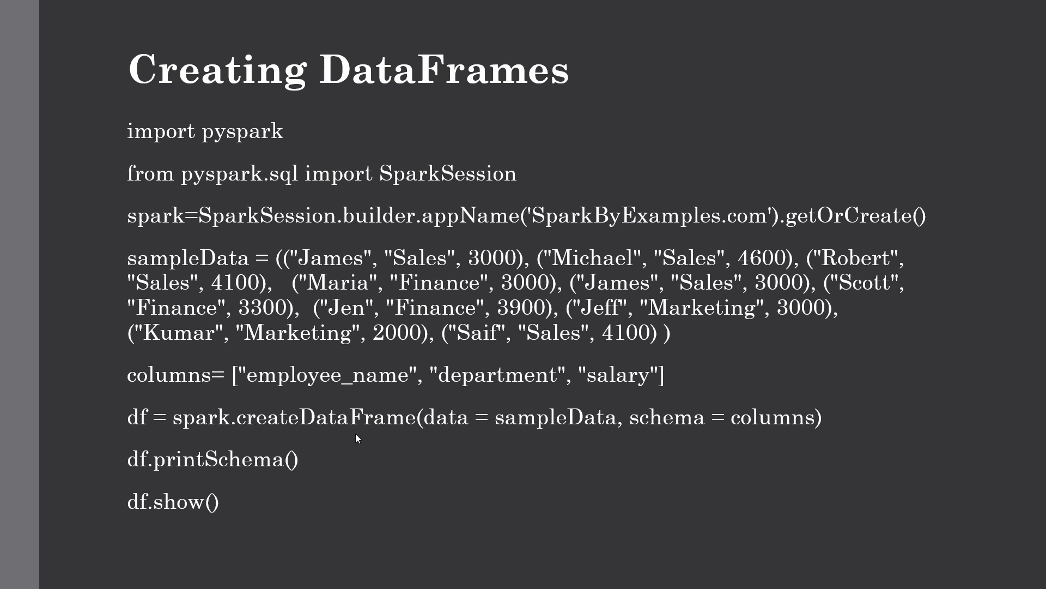
pyautogui.moveTo(486, 440)
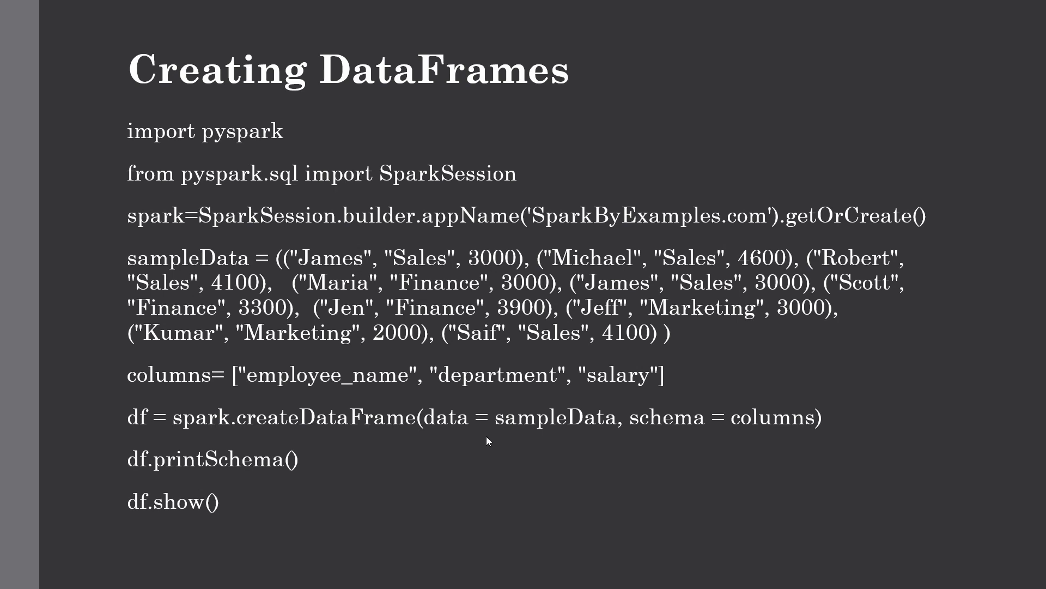
pyautogui.moveTo(503, 430)
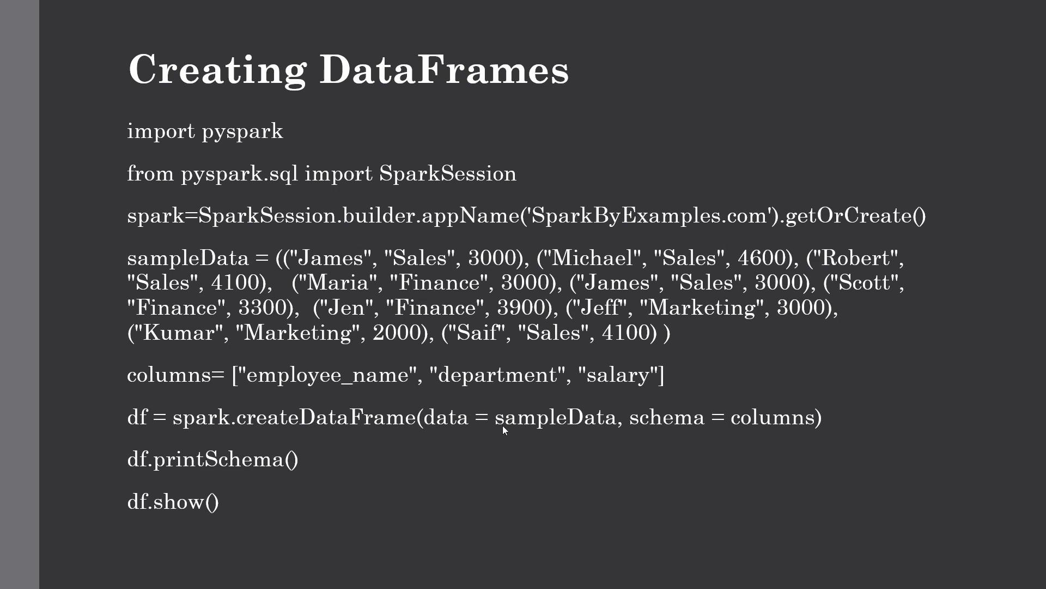
pyautogui.moveTo(401, 283)
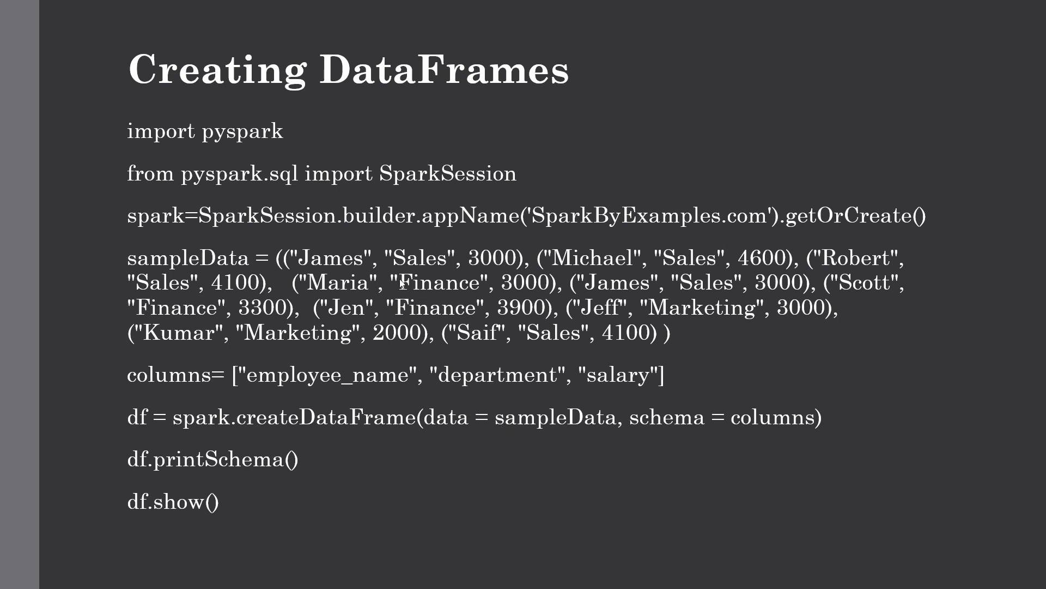
pyautogui.moveTo(263, 385)
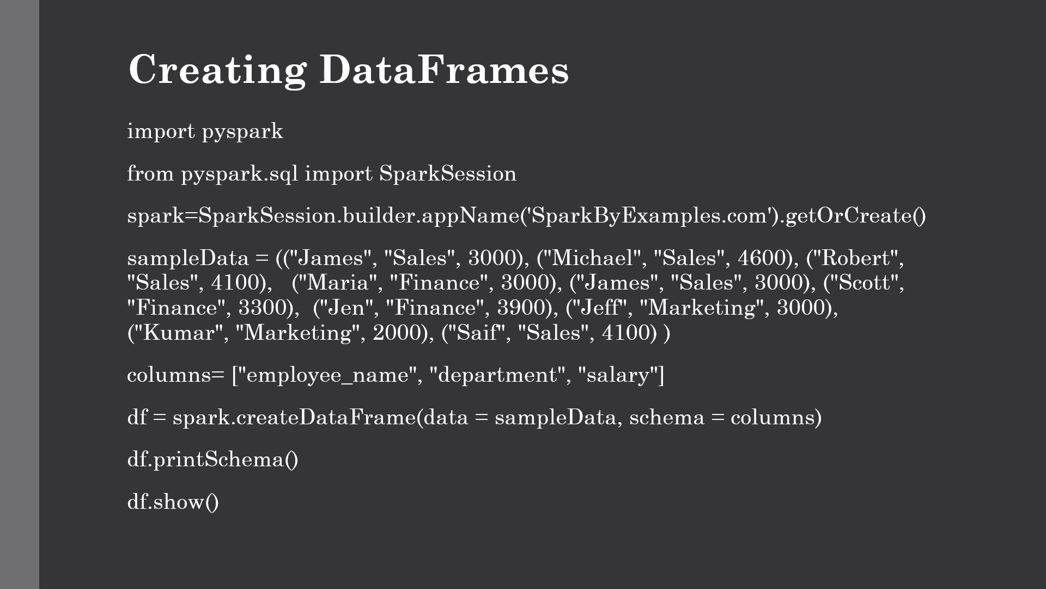
pyautogui.moveTo(22, 497)
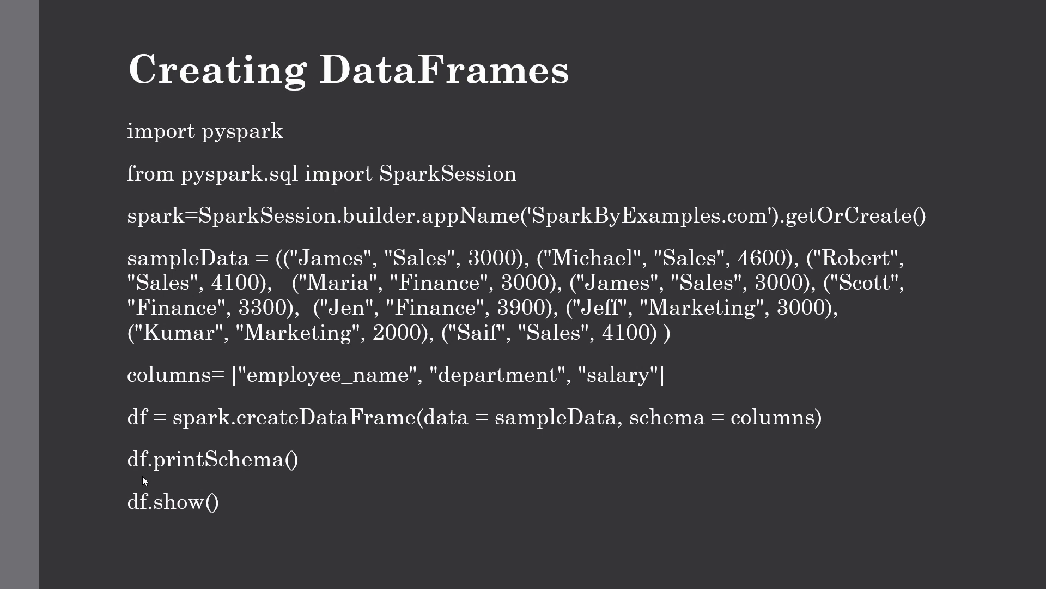
pyautogui.moveTo(314, 503)
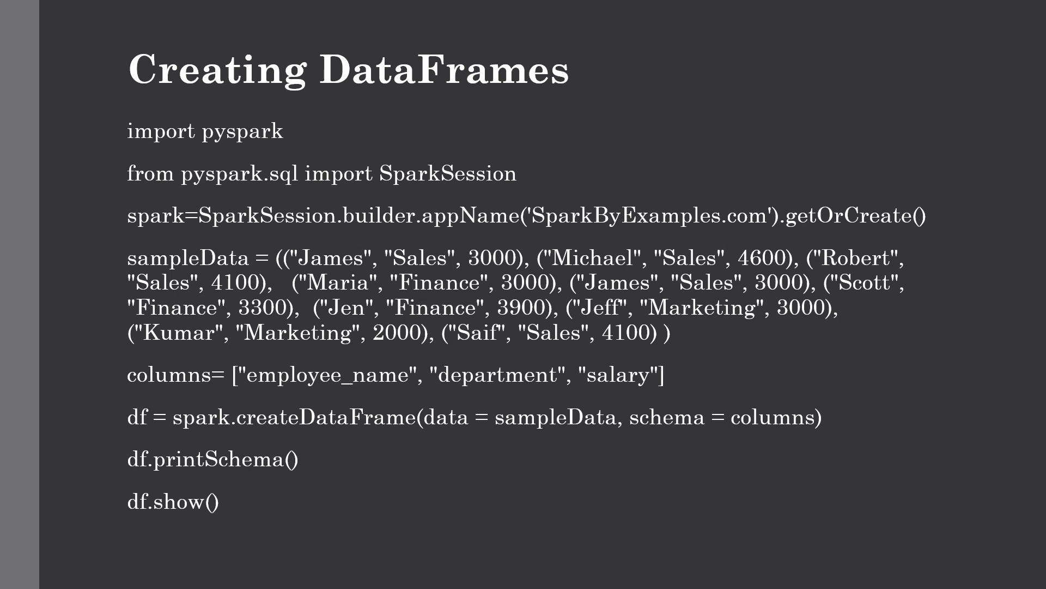
pyautogui.moveTo(299, 472)
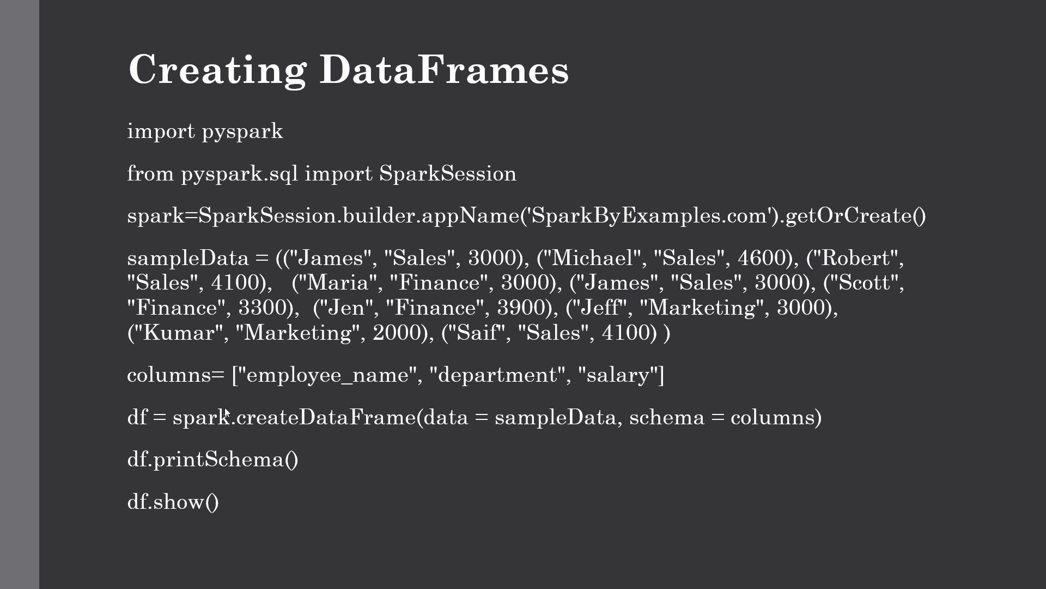
pyautogui.moveTo(167, 440)
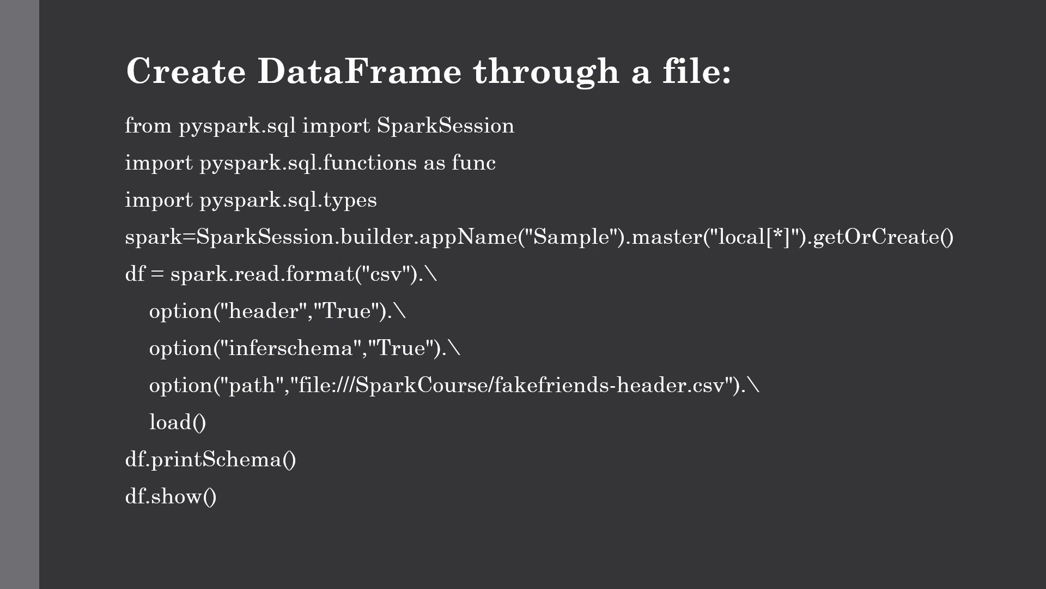
pyautogui.moveTo(367, 152)
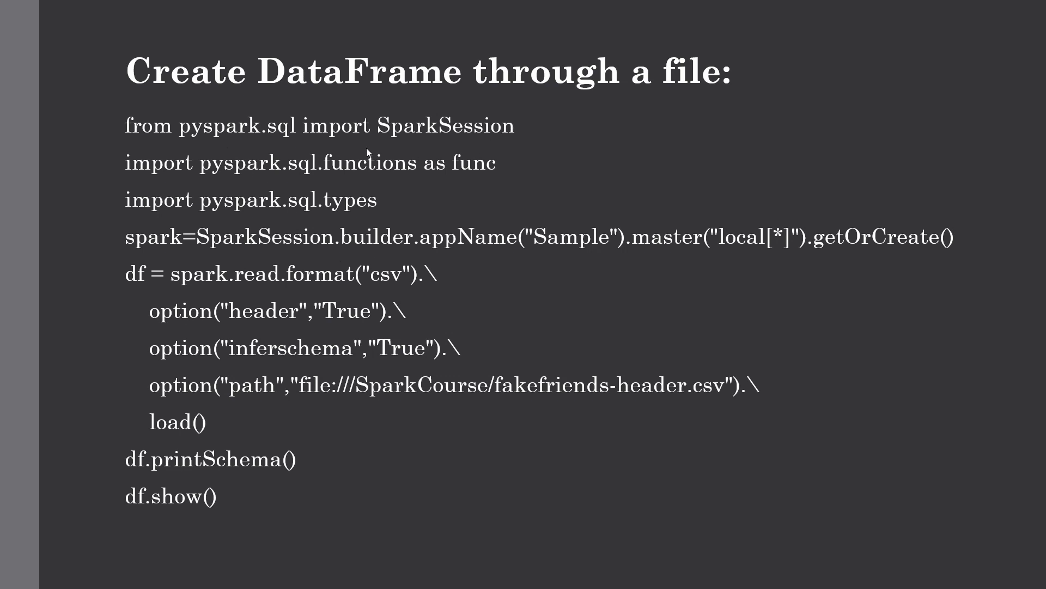
pyautogui.moveTo(600, 119)
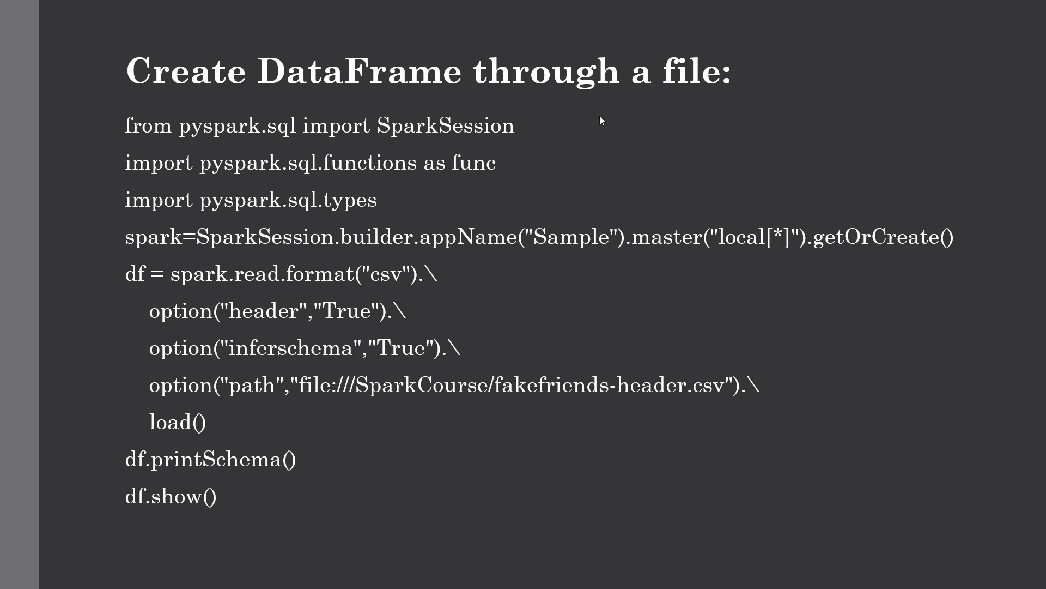
pyautogui.moveTo(357, 167)
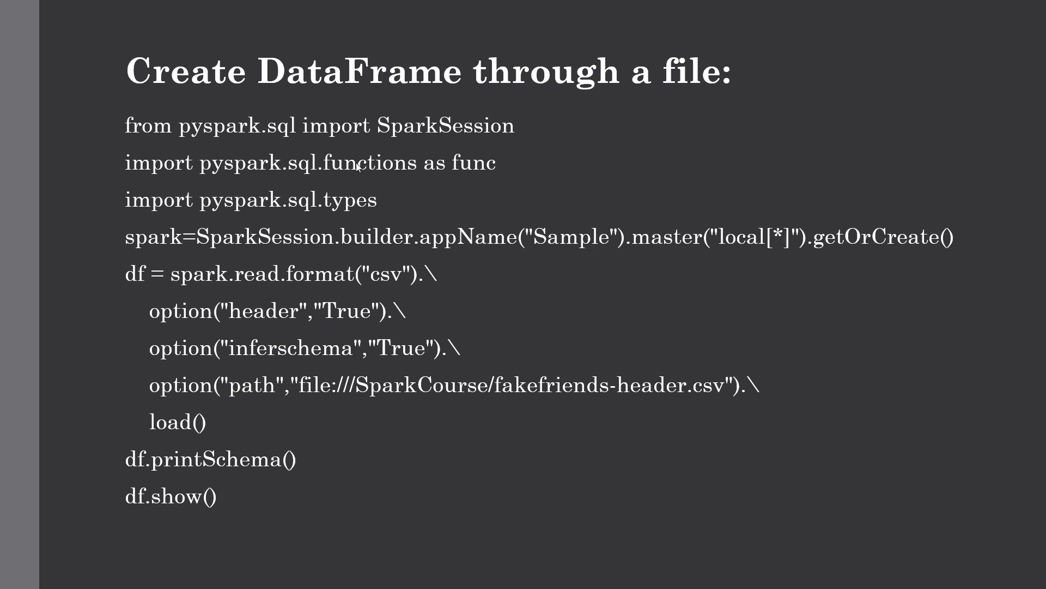
pyautogui.moveTo(355, 218)
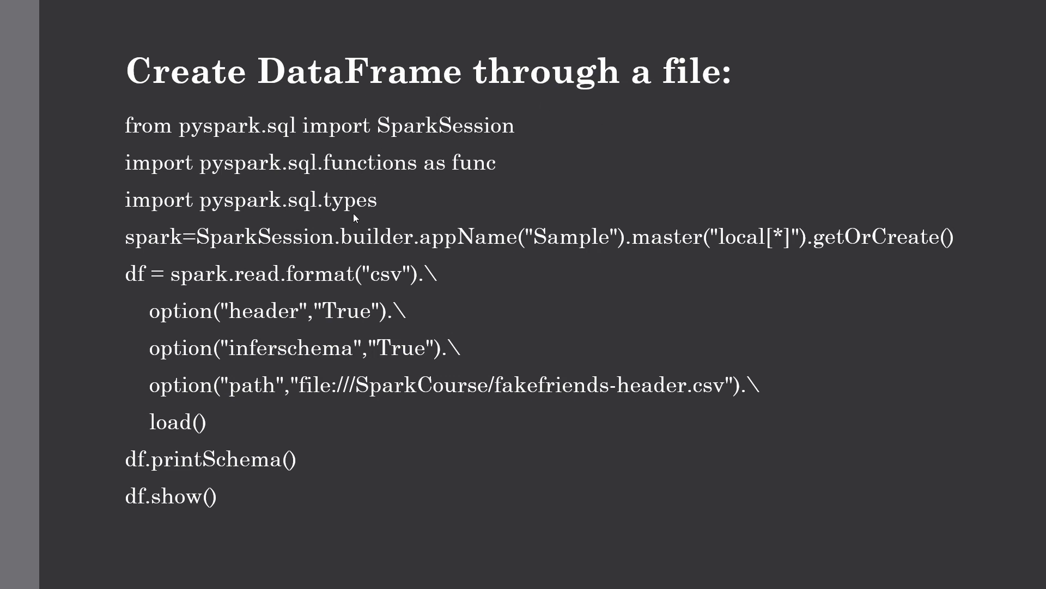
pyautogui.moveTo(264, 227)
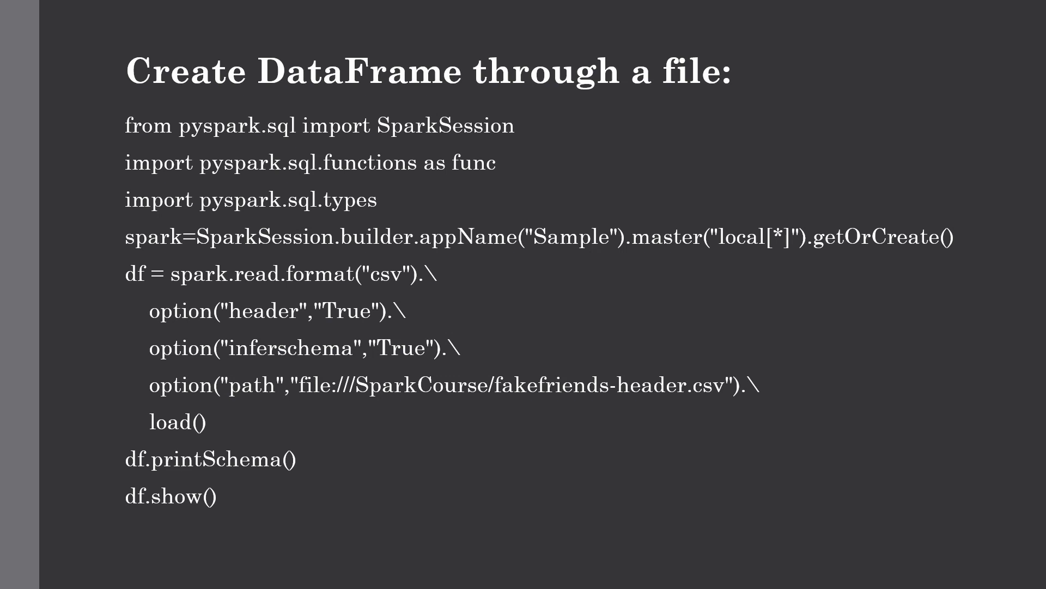
pyautogui.moveTo(387, 133)
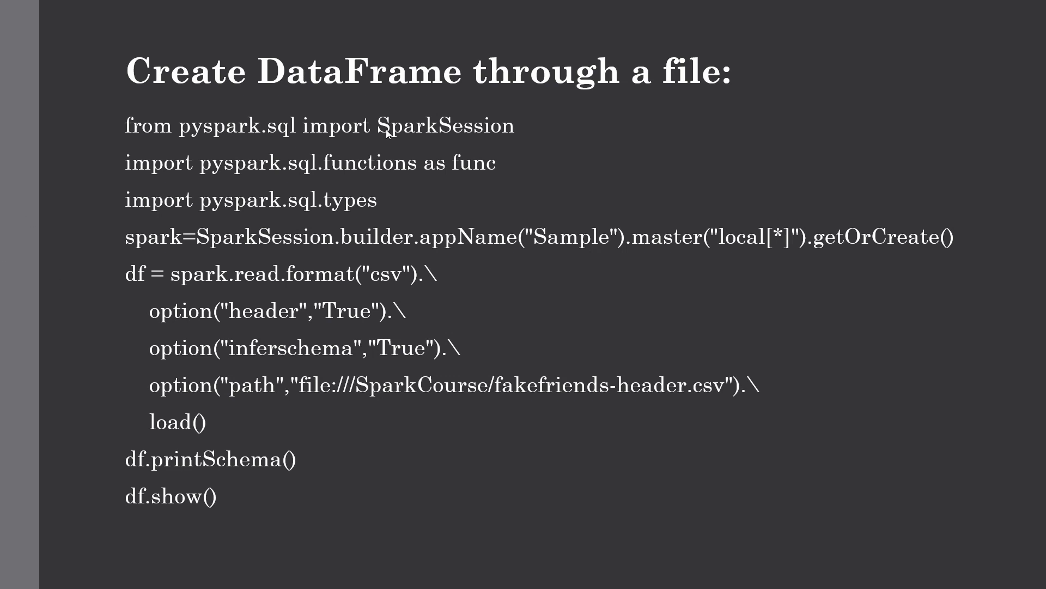
pyautogui.moveTo(166, 260)
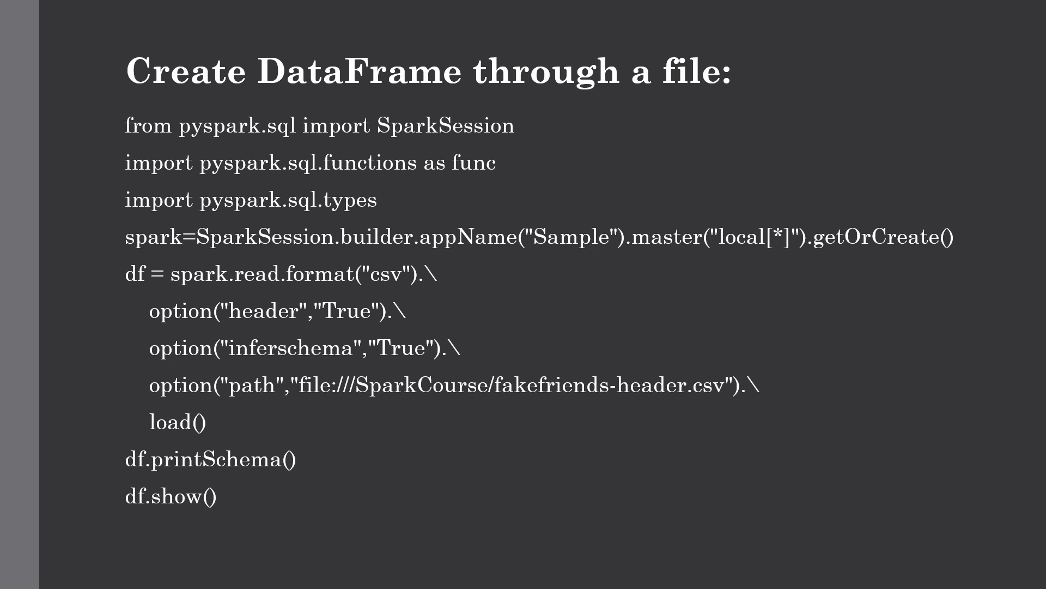
pyautogui.moveTo(97, 248)
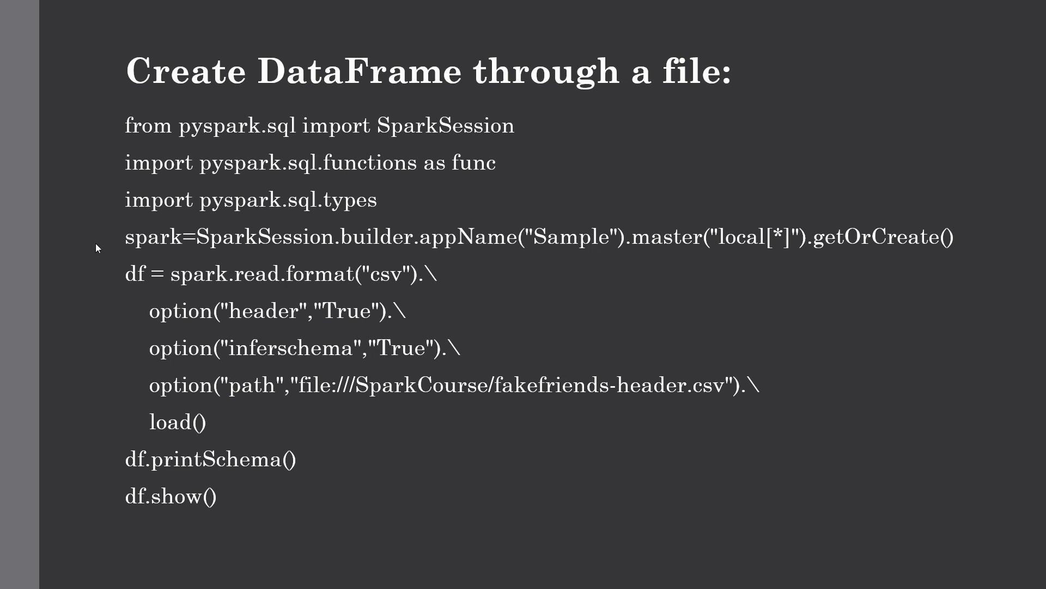
pyautogui.moveTo(138, 281)
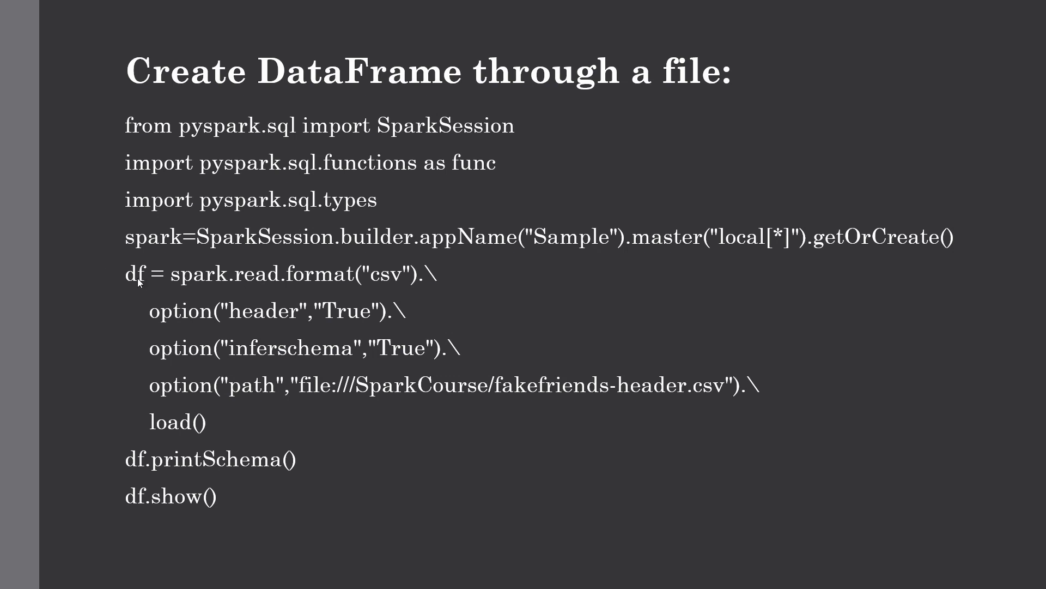
pyautogui.moveTo(242, 284)
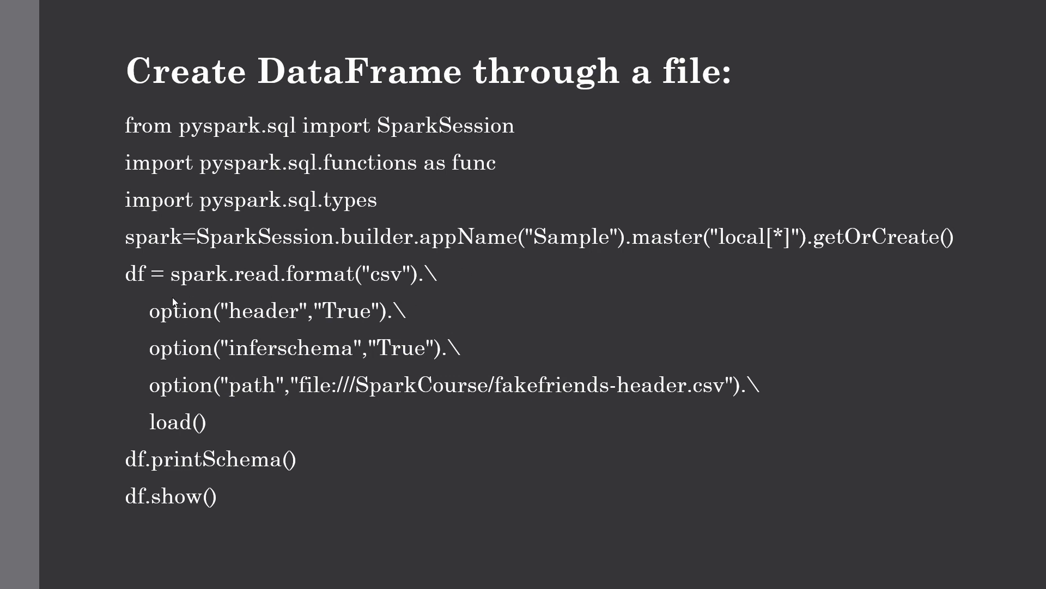
pyautogui.moveTo(310, 290)
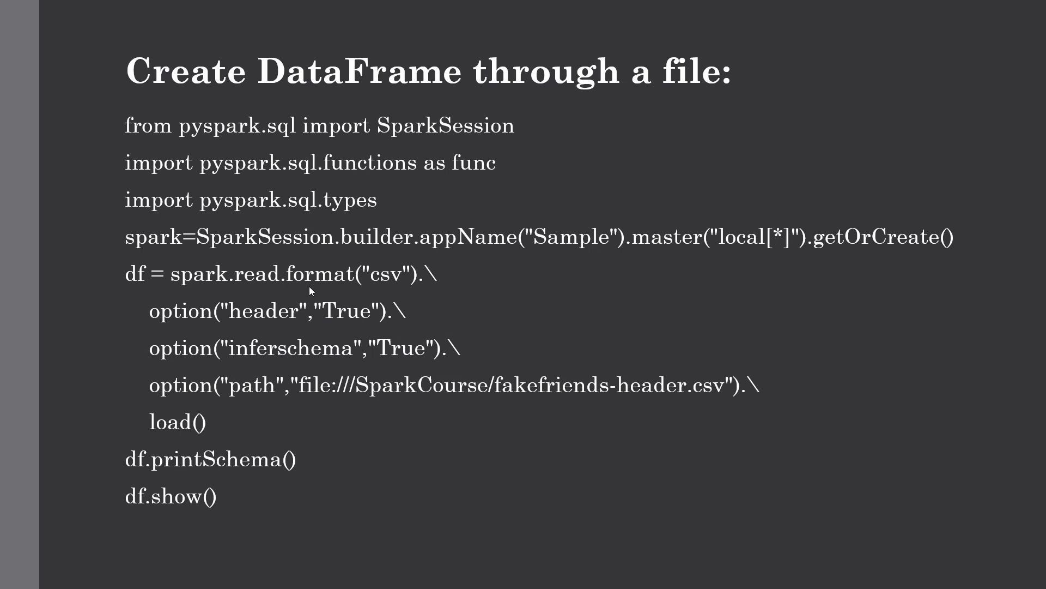
pyautogui.moveTo(310, 292)
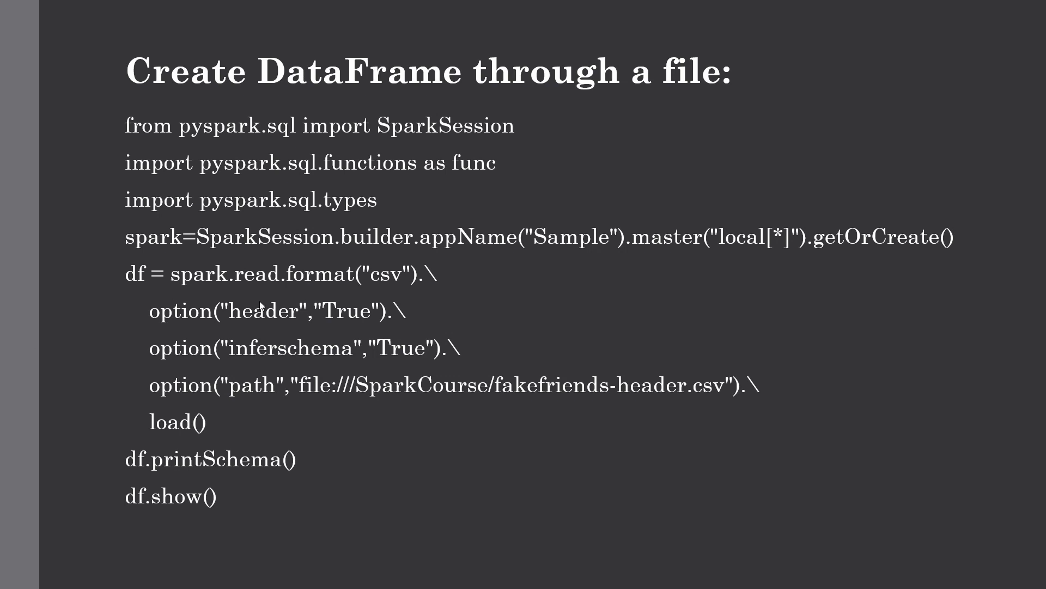
pyautogui.moveTo(307, 356)
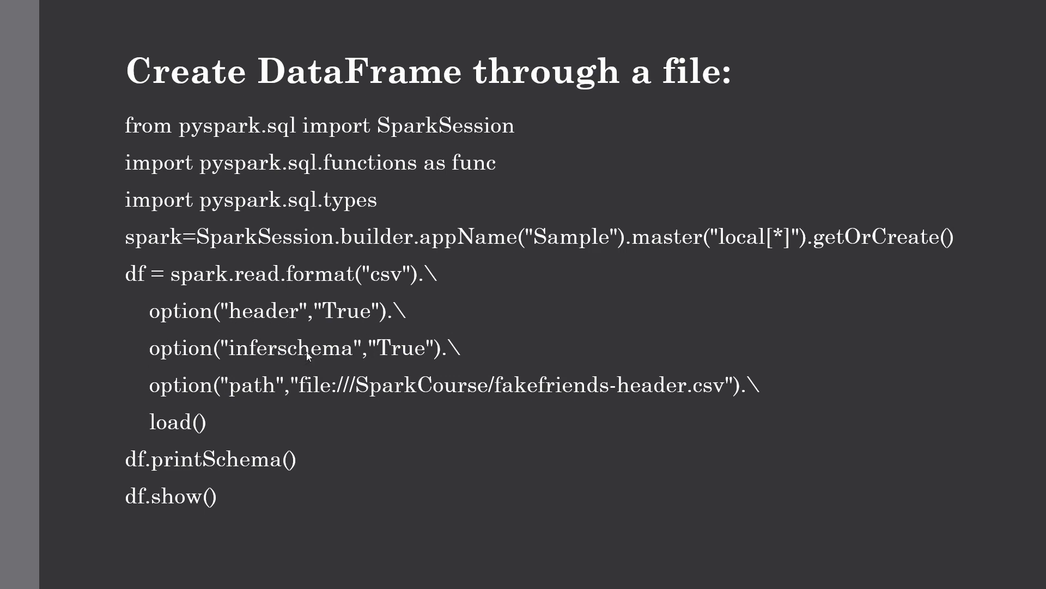
pyautogui.moveTo(380, 395)
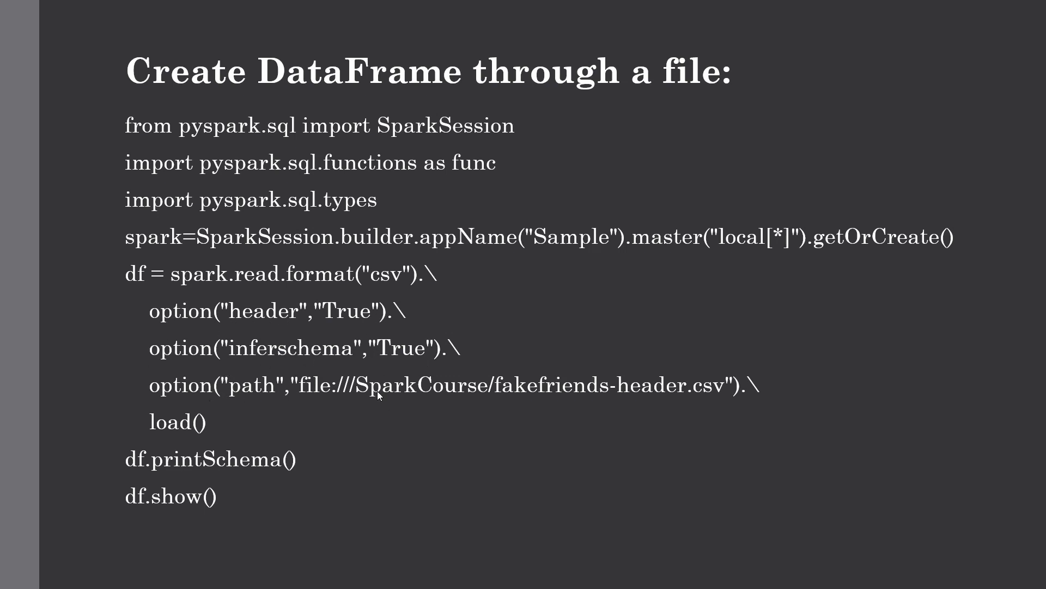
pyautogui.moveTo(240, 303)
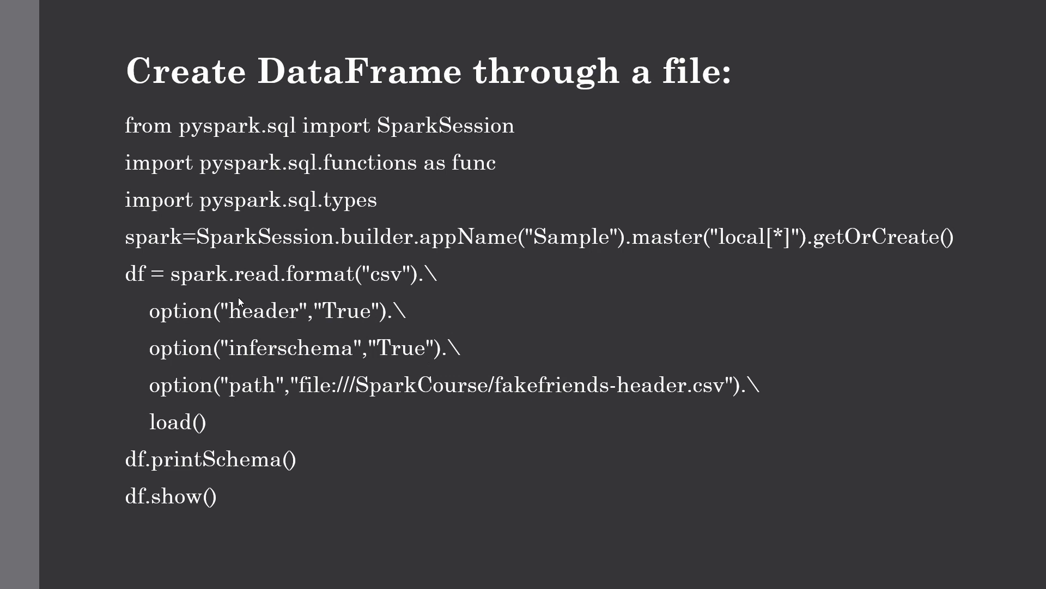
pyautogui.moveTo(318, 280)
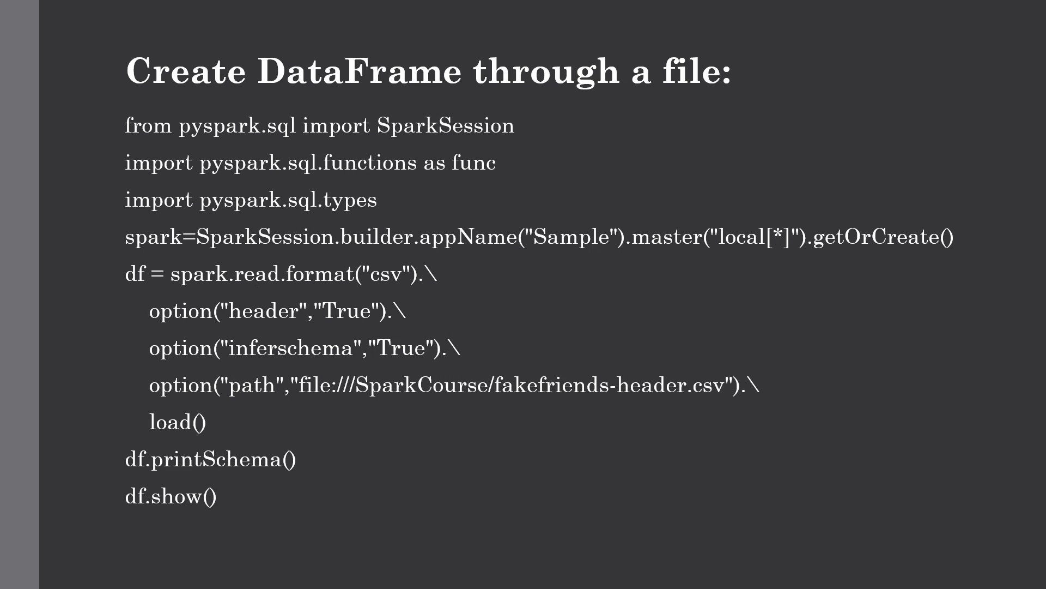
pyautogui.moveTo(294, 298)
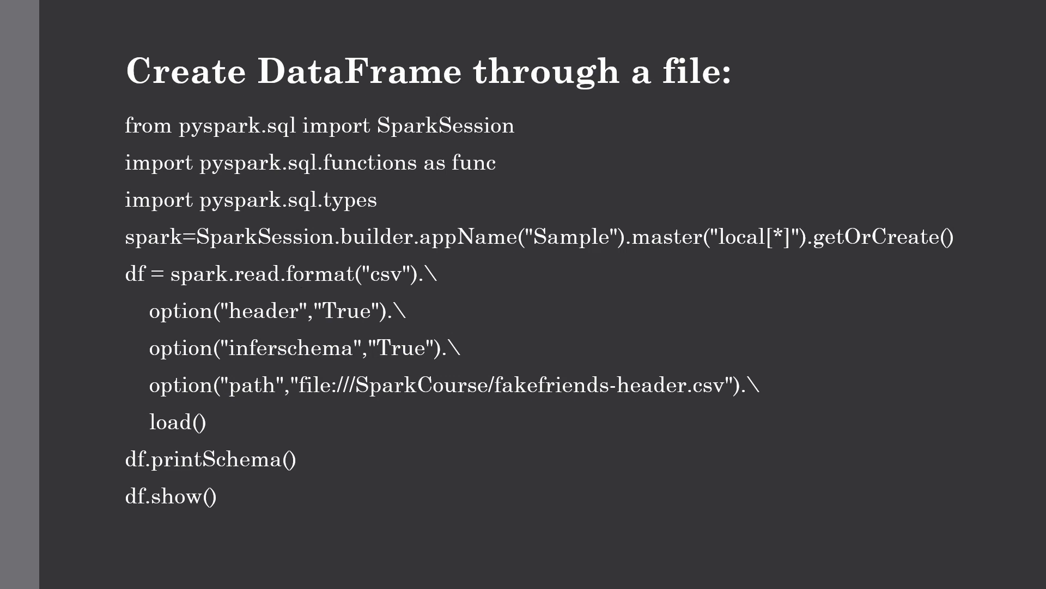
pyautogui.moveTo(340, 292)
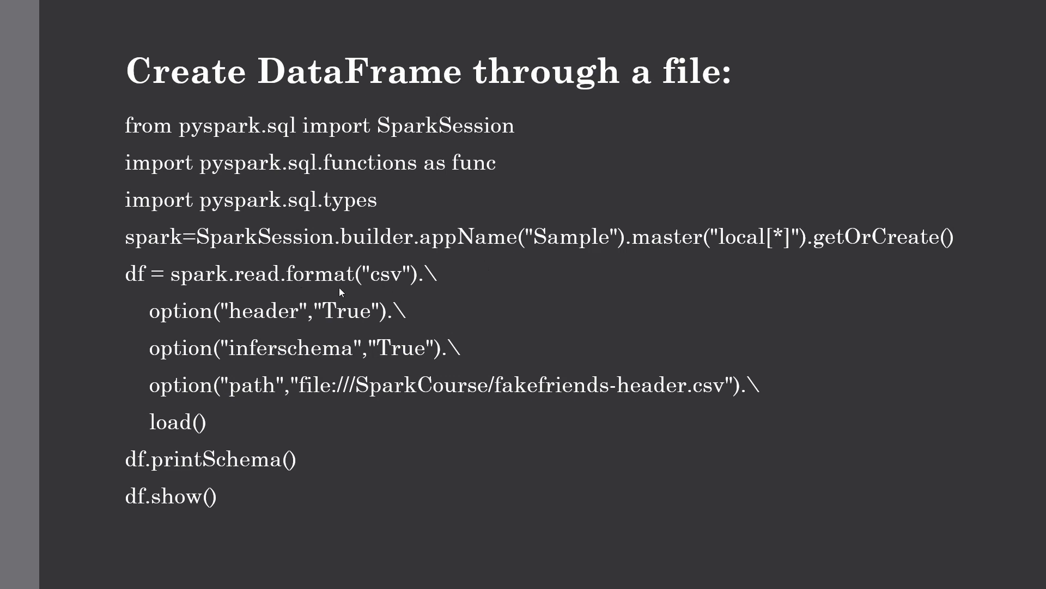
pyautogui.moveTo(420, 288)
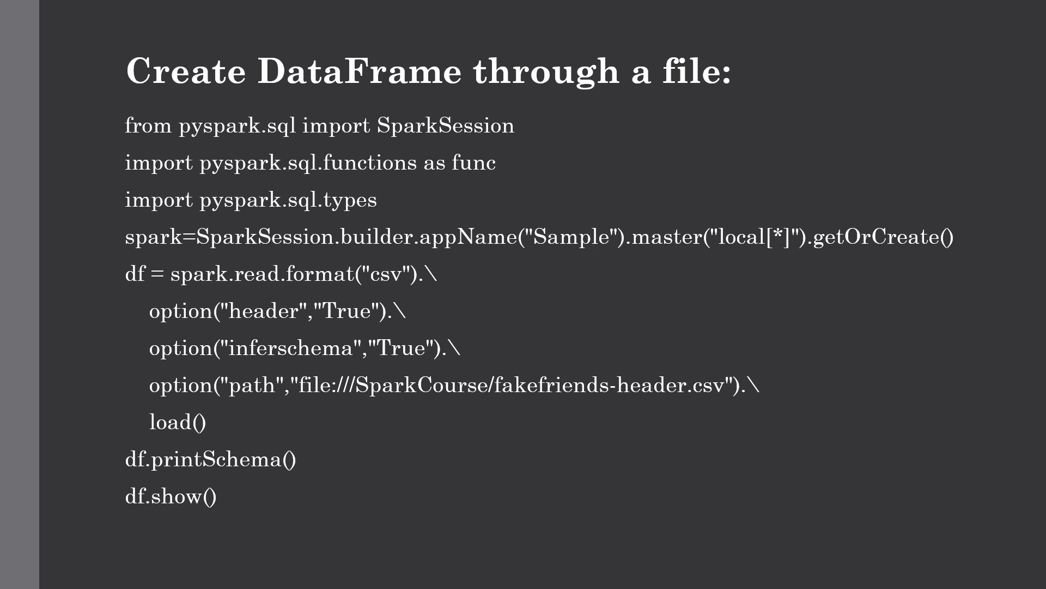
pyautogui.moveTo(423, 273)
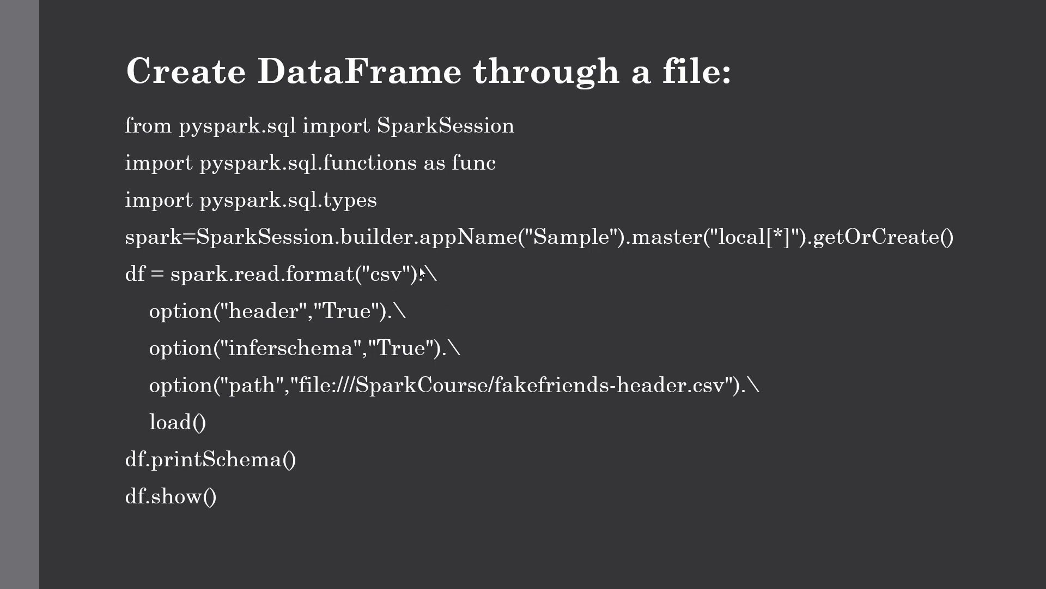
pyautogui.moveTo(143, 321)
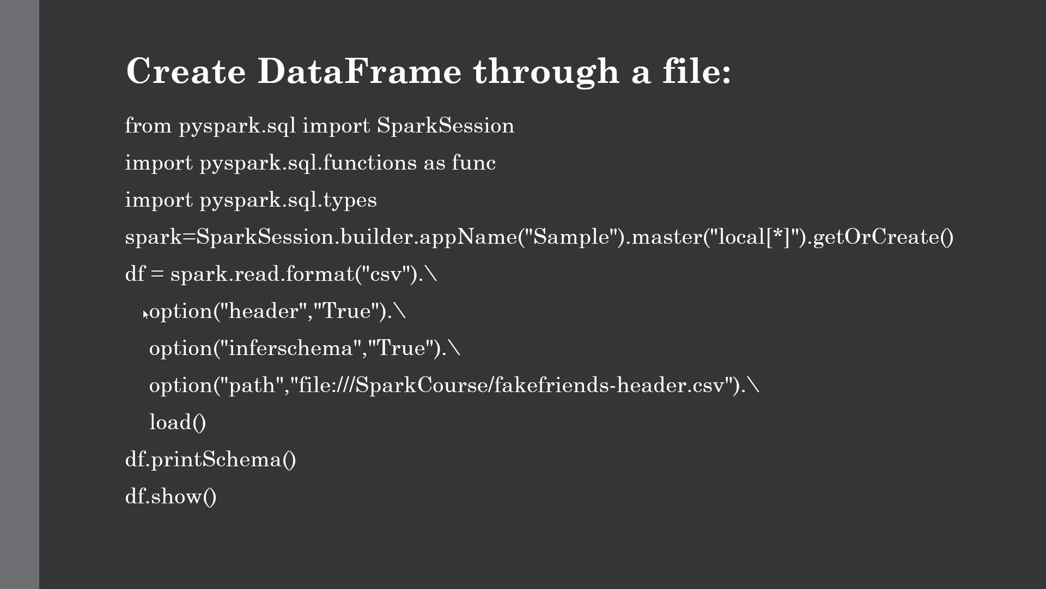
pyautogui.moveTo(242, 320)
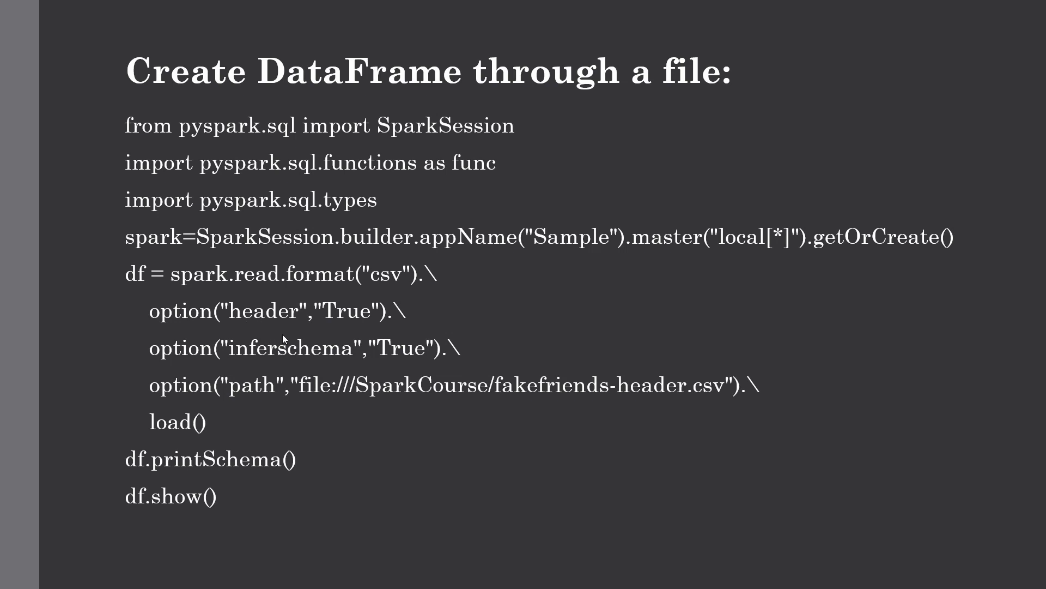
pyautogui.moveTo(174, 339)
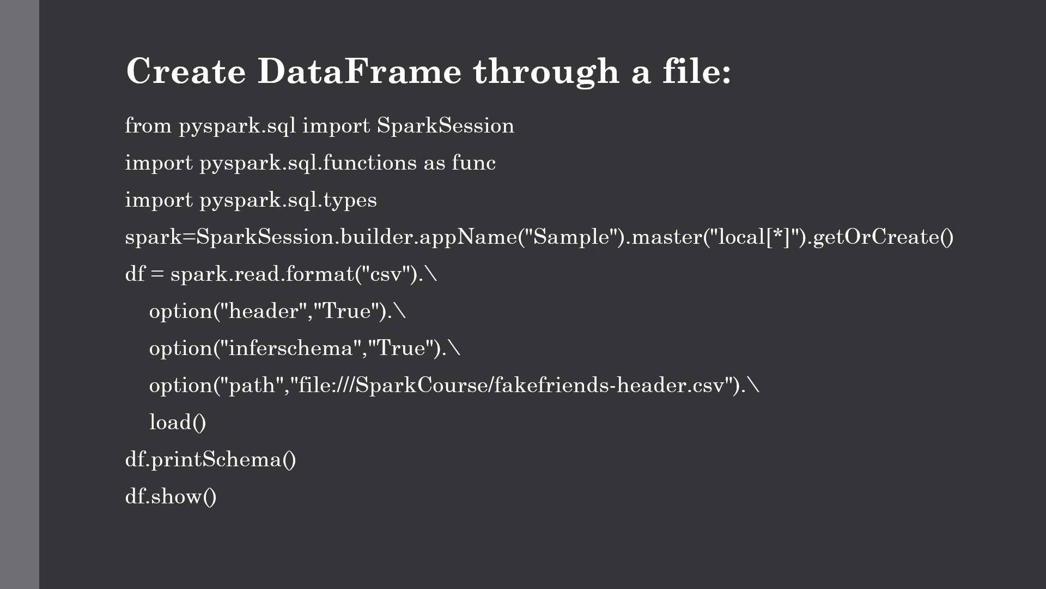
pyautogui.moveTo(324, 324)
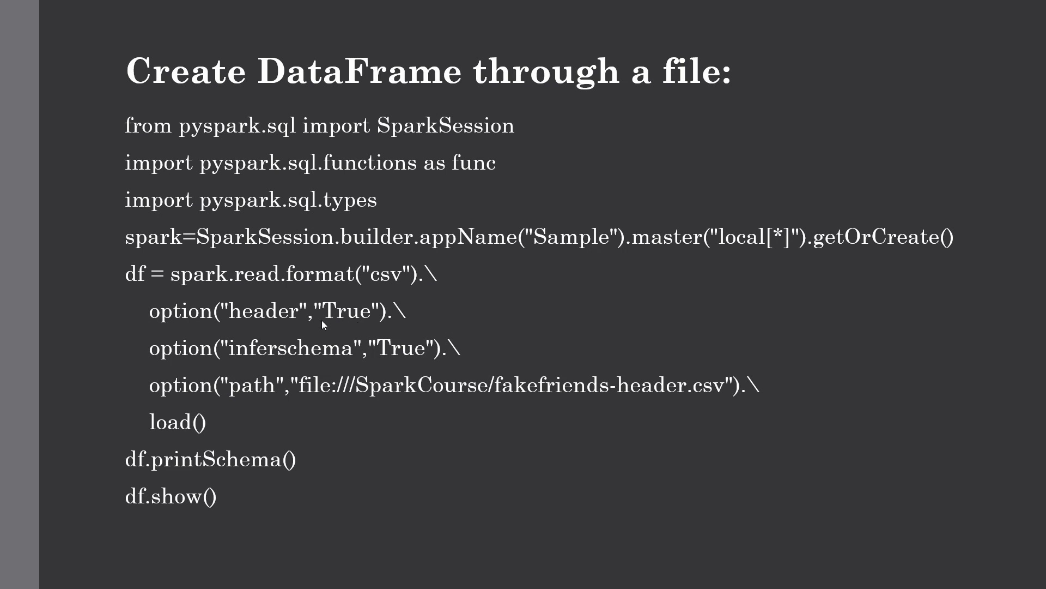
pyautogui.moveTo(382, 322)
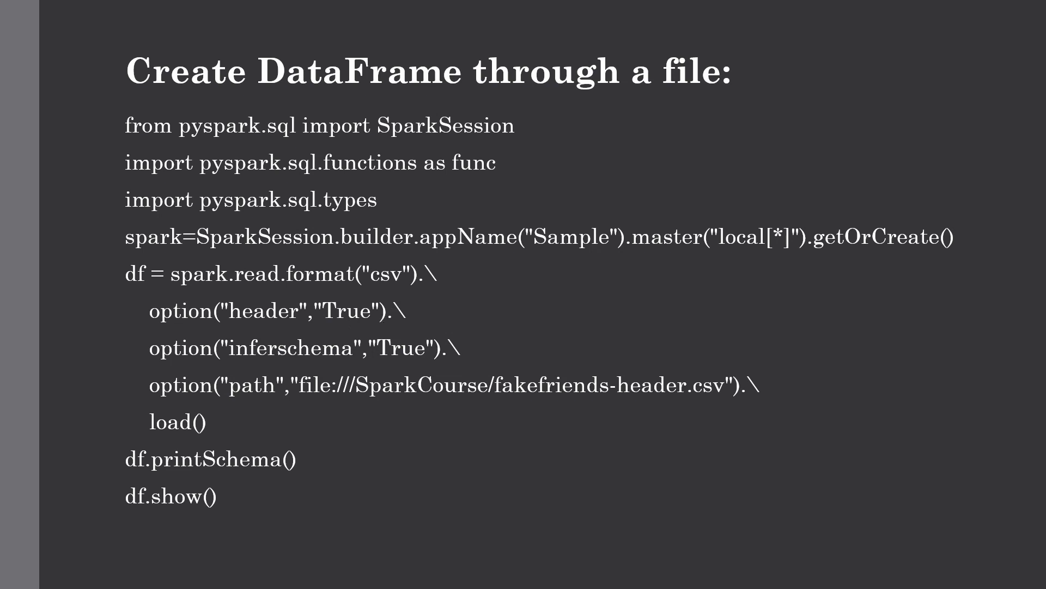
pyautogui.moveTo(205, 359)
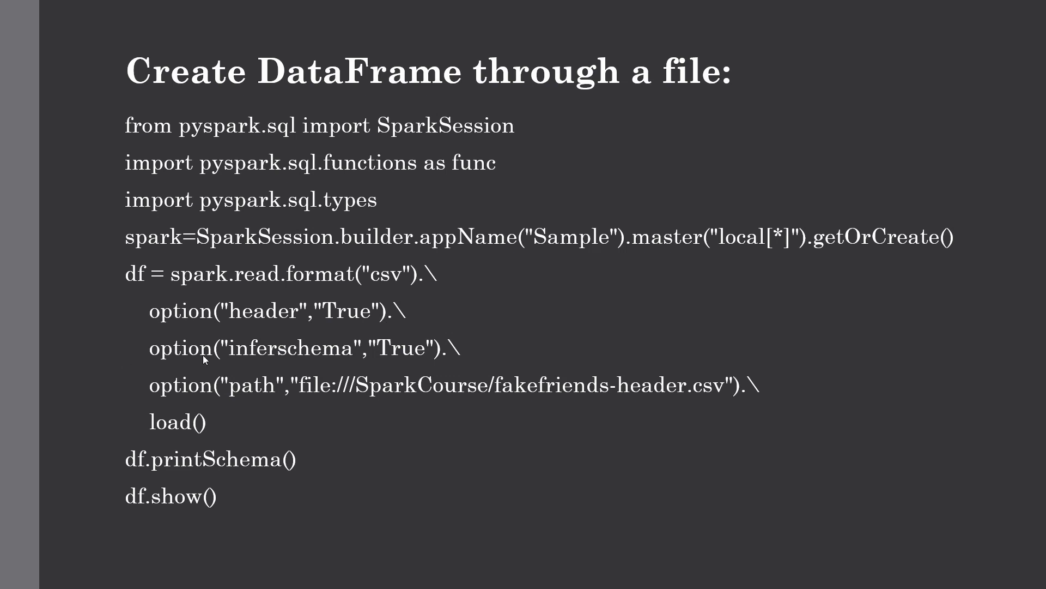
pyautogui.moveTo(376, 366)
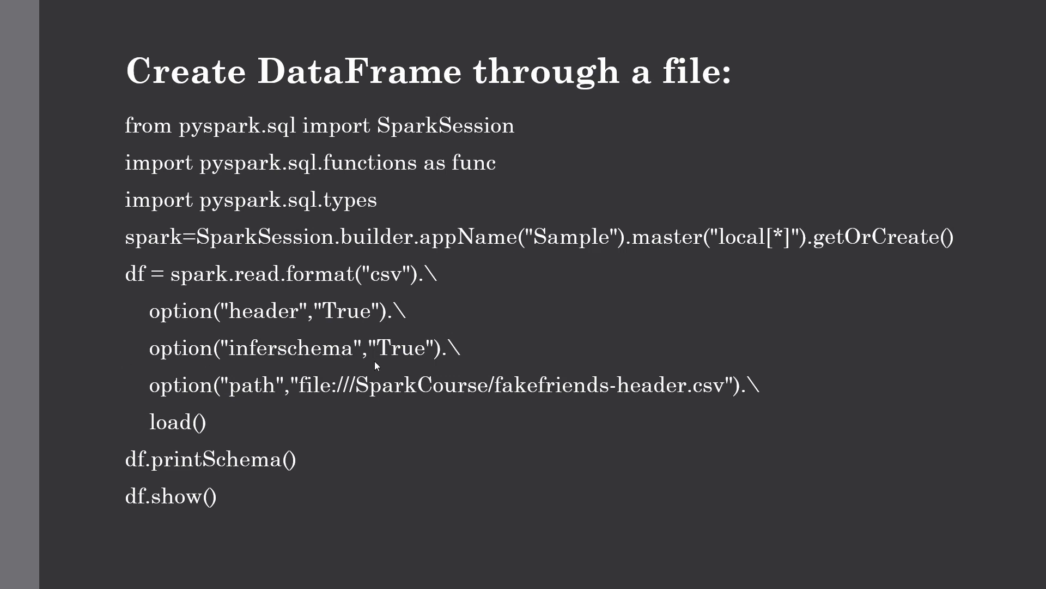
pyautogui.moveTo(378, 369)
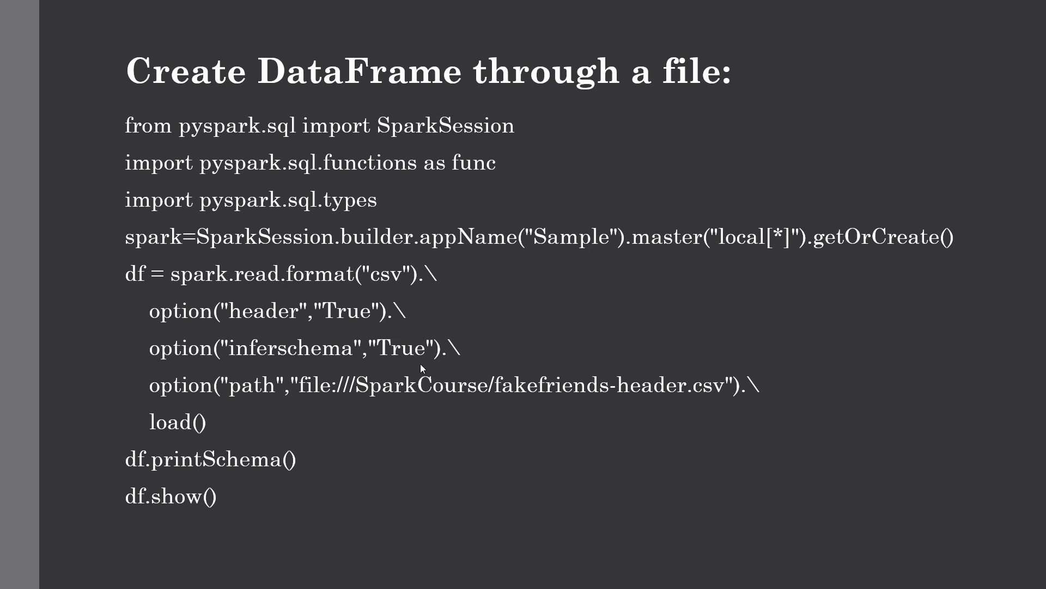
pyautogui.moveTo(430, 352)
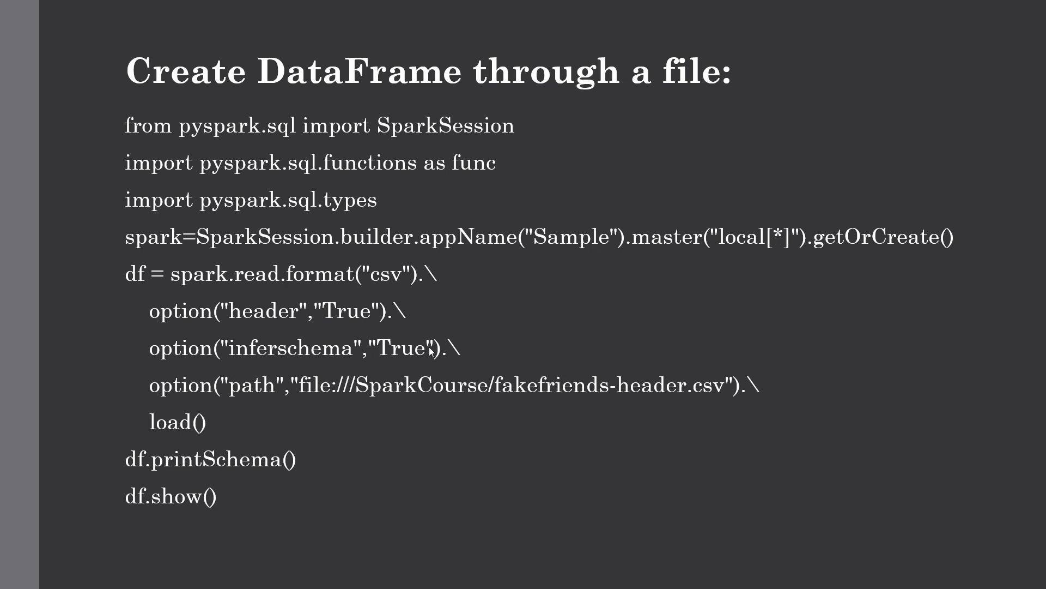
pyautogui.moveTo(266, 402)
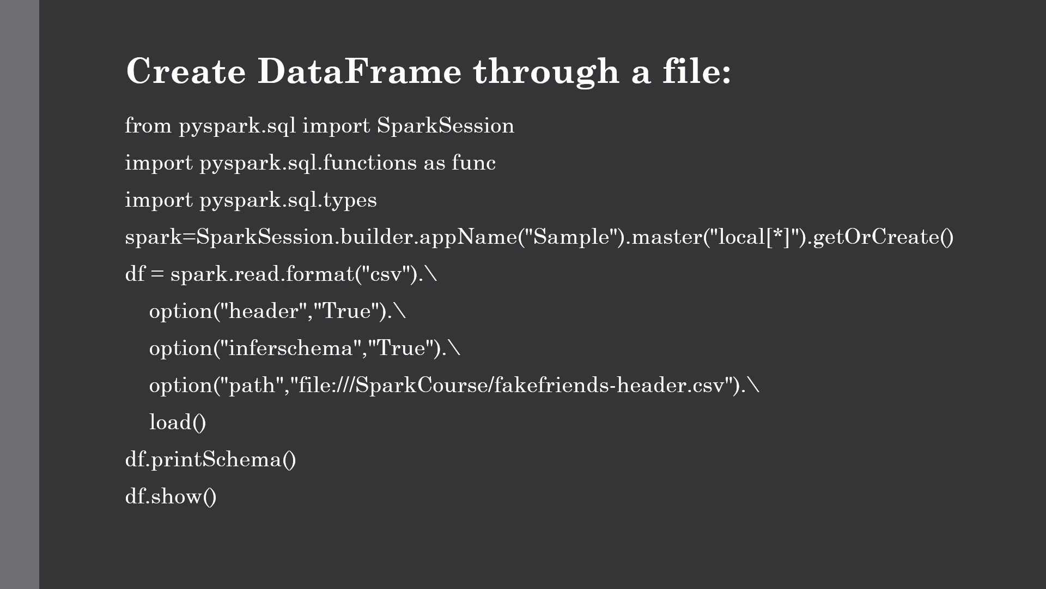
pyautogui.moveTo(327, 402)
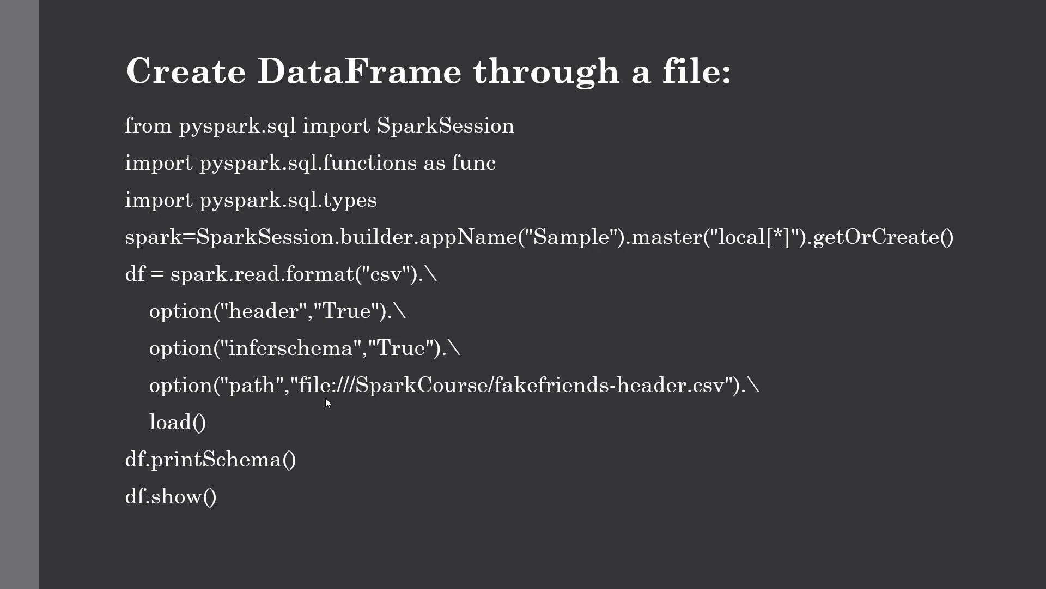
pyautogui.moveTo(335, 445)
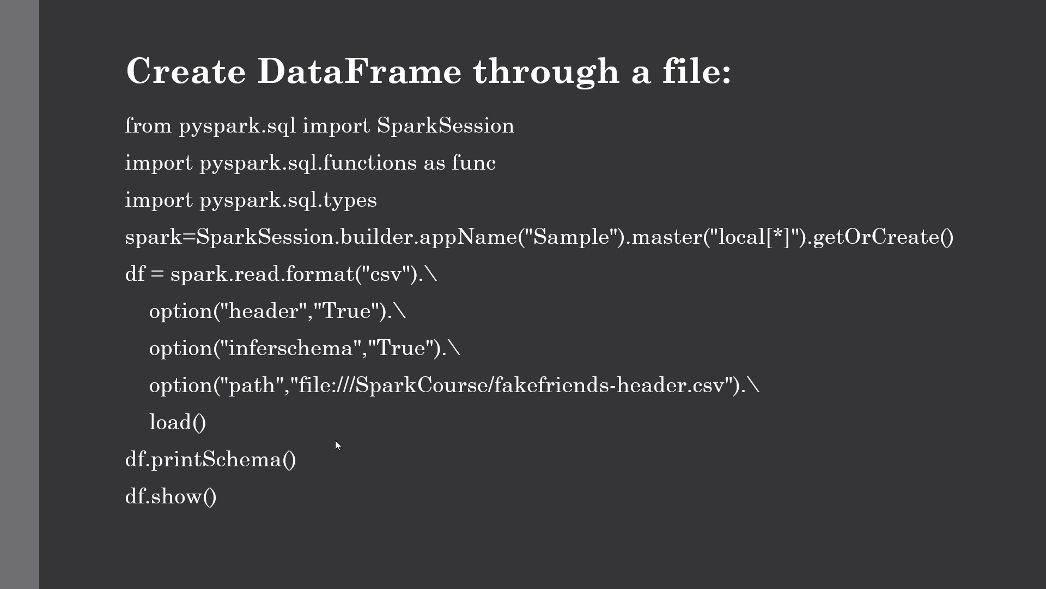
pyautogui.moveTo(516, 400)
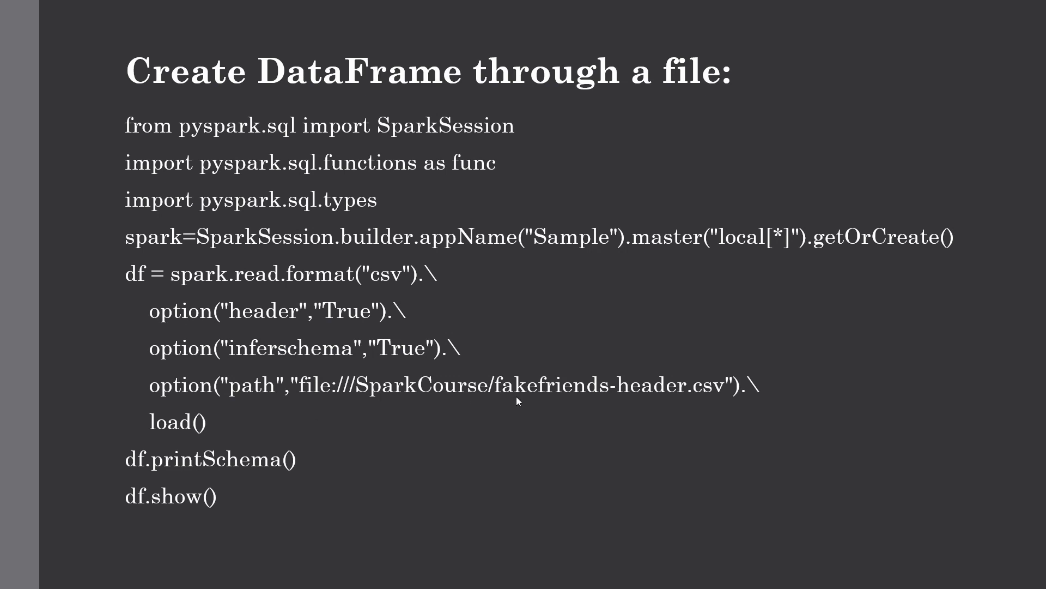
pyautogui.moveTo(623, 389)
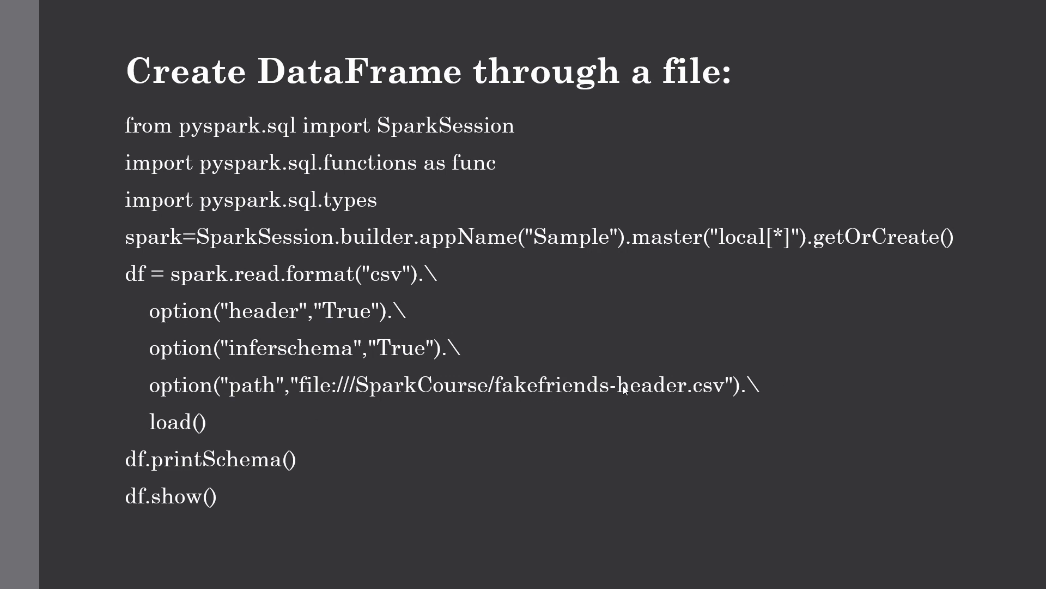
pyautogui.moveTo(737, 392)
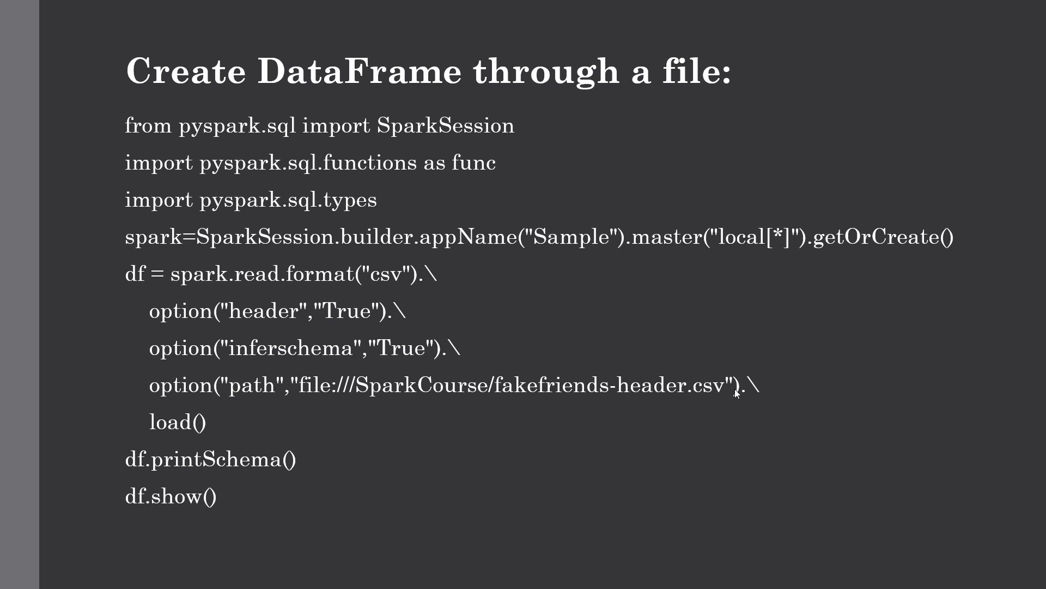
pyautogui.moveTo(535, 395)
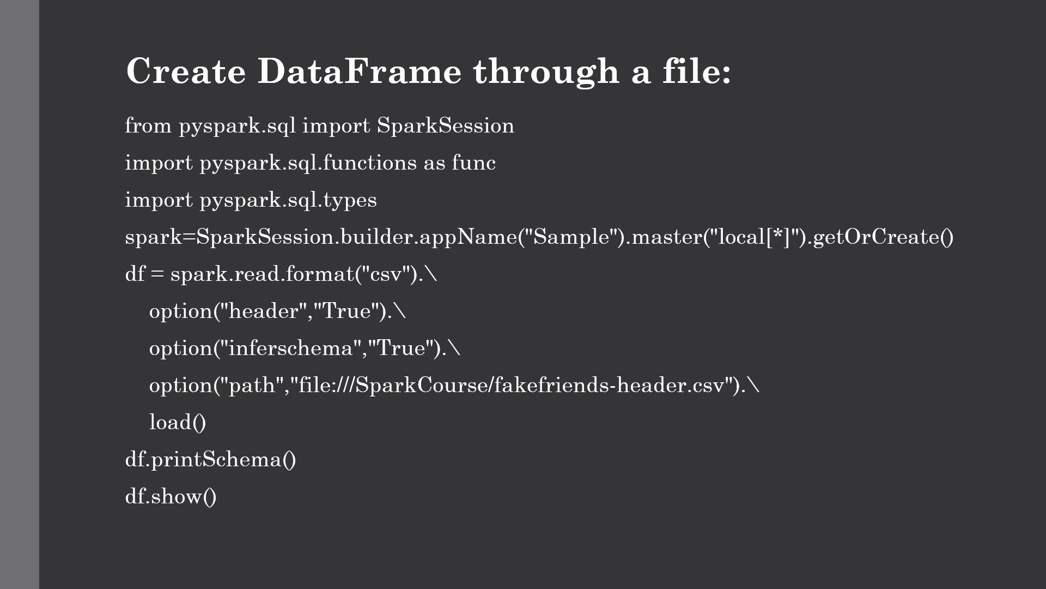
pyautogui.moveTo(327, 421)
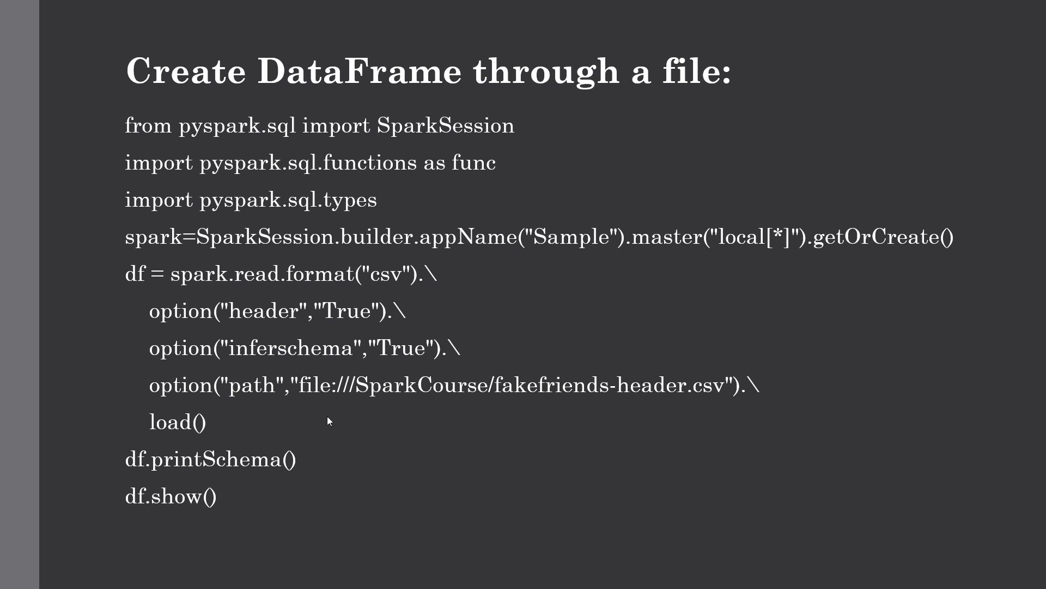
pyautogui.moveTo(352, 398)
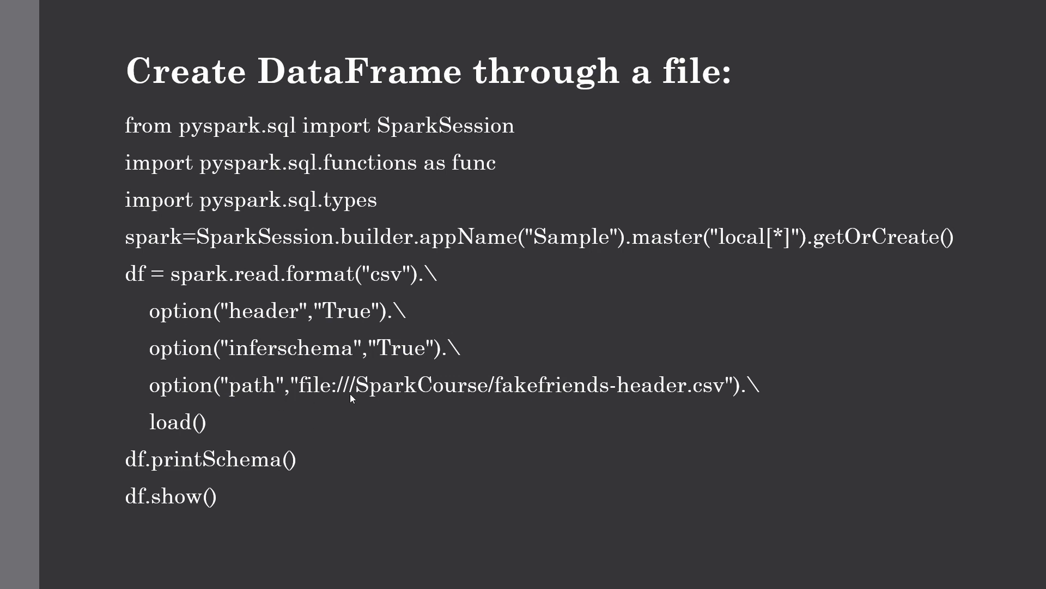
pyautogui.moveTo(352, 399)
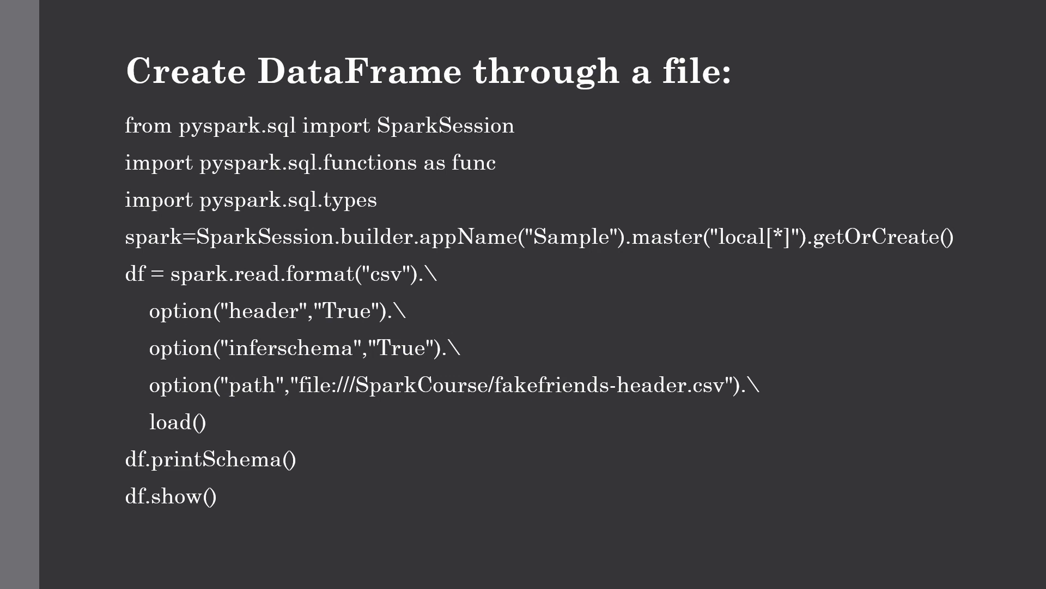
pyautogui.moveTo(339, 410)
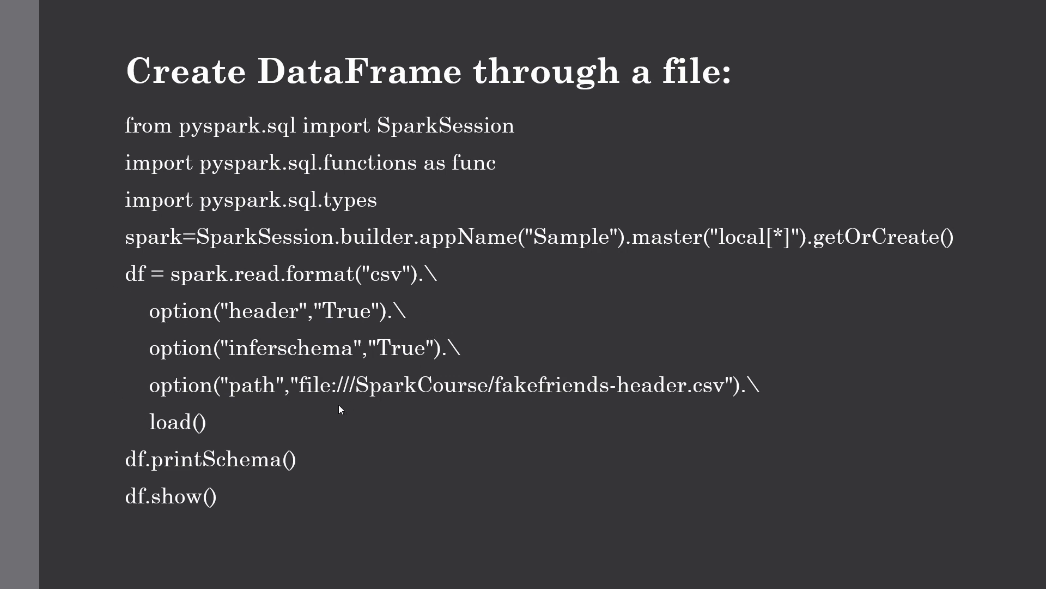
pyautogui.moveTo(180, 445)
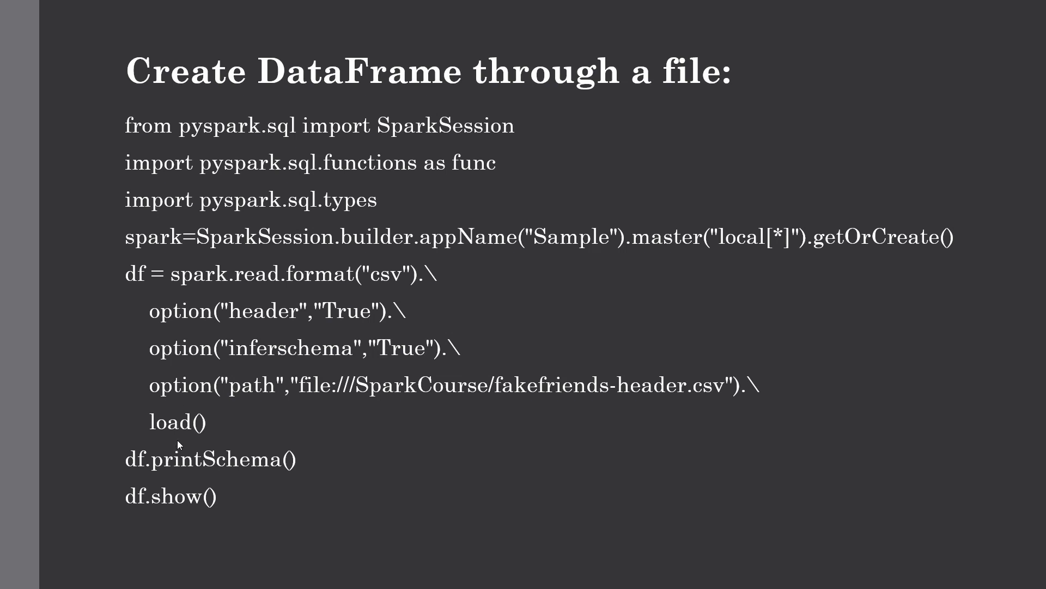
pyautogui.moveTo(180, 440)
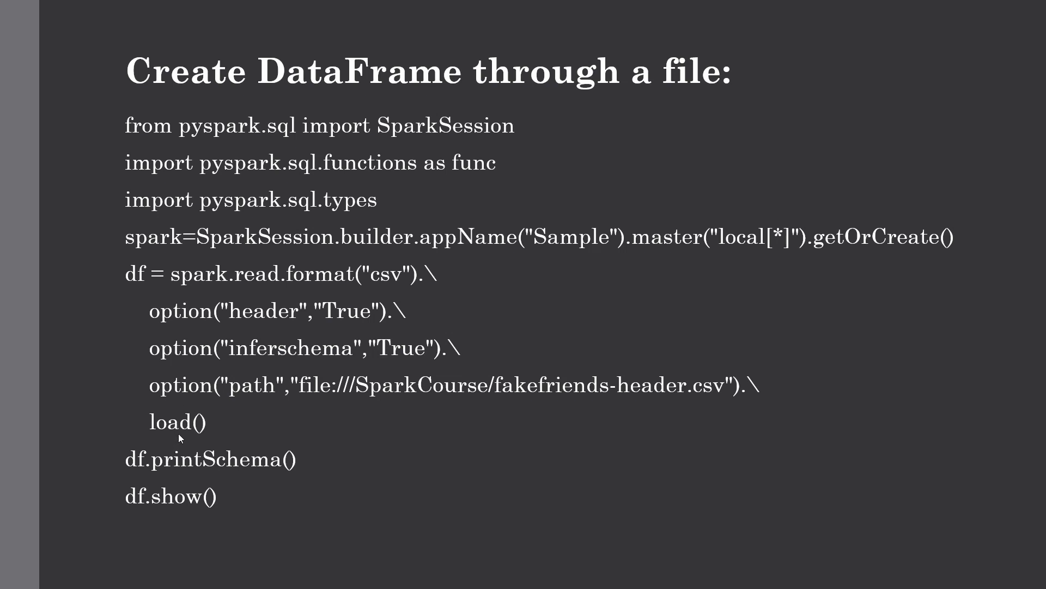
pyautogui.moveTo(206, 438)
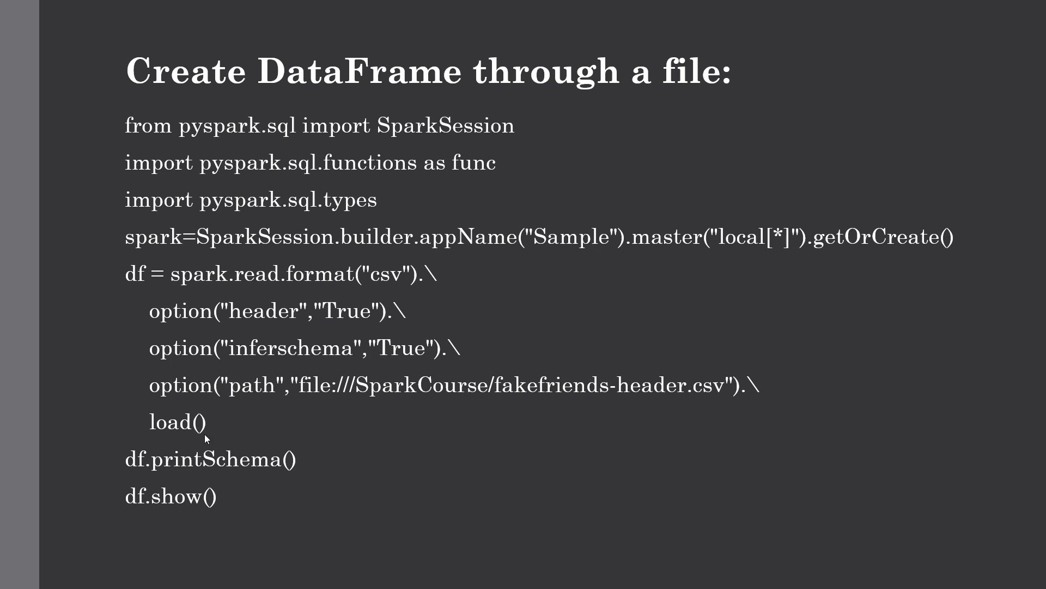
pyautogui.moveTo(136, 276)
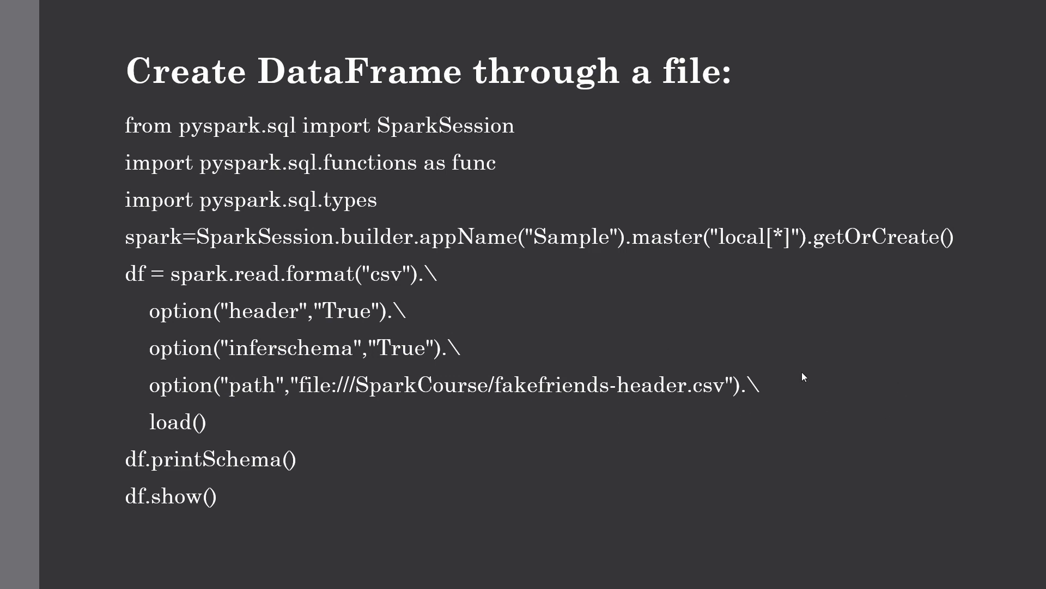
pyautogui.moveTo(462, 341)
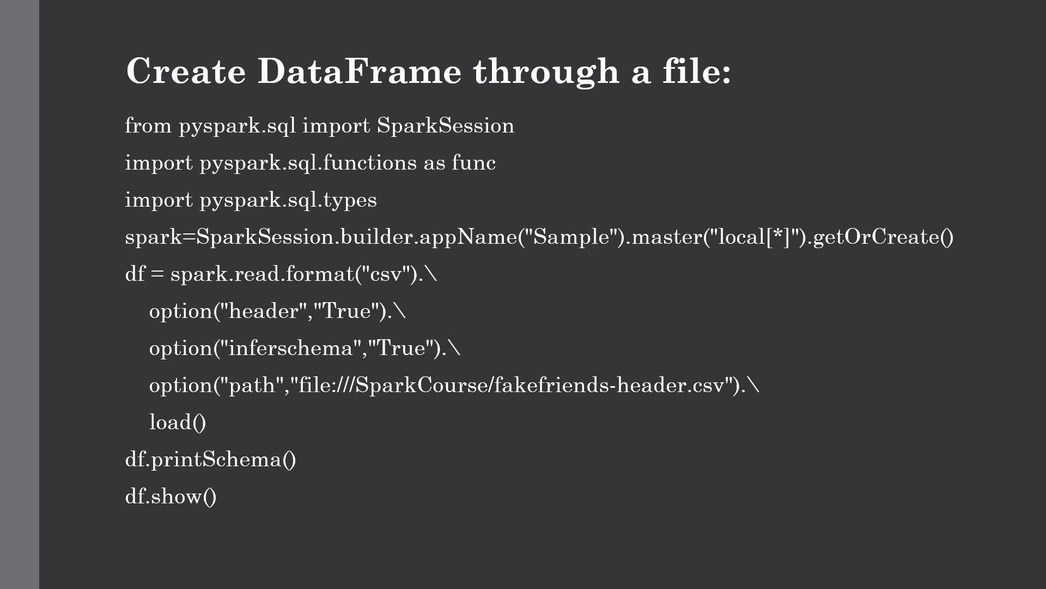
pyautogui.moveTo(160, 471)
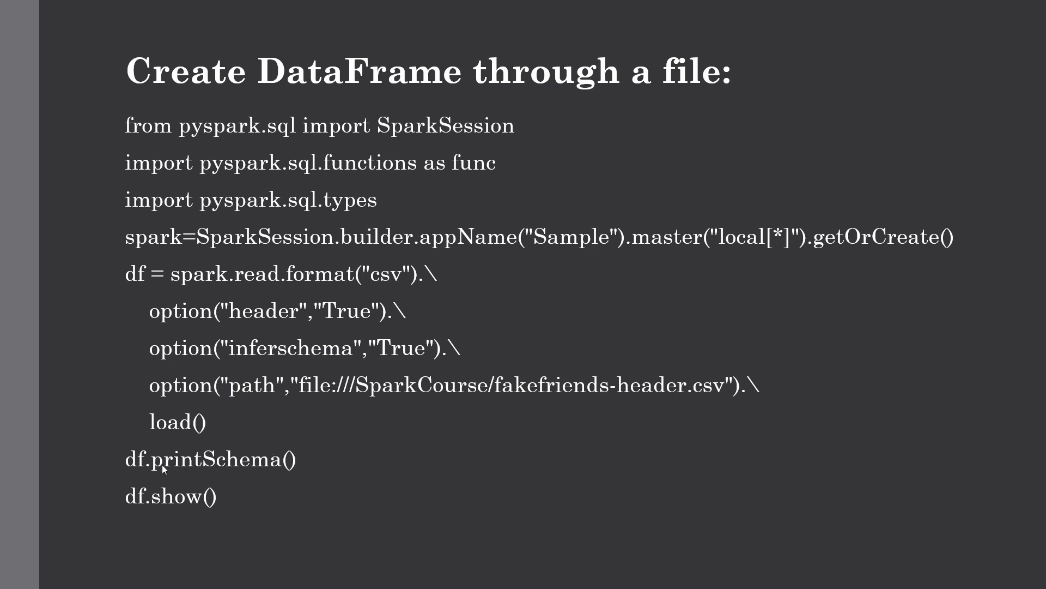
pyautogui.moveTo(273, 464)
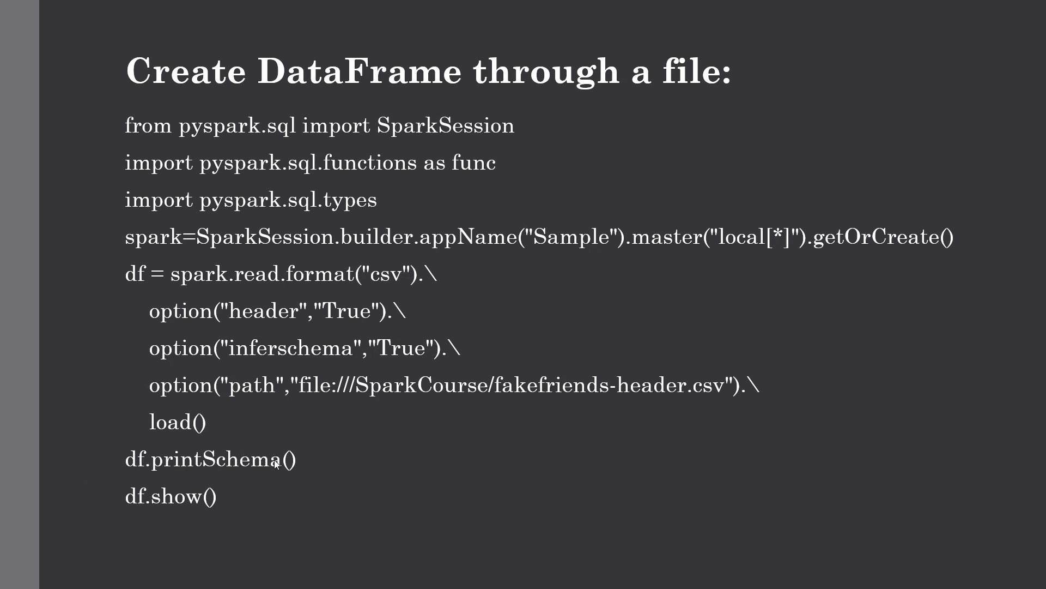
pyautogui.moveTo(235, 472)
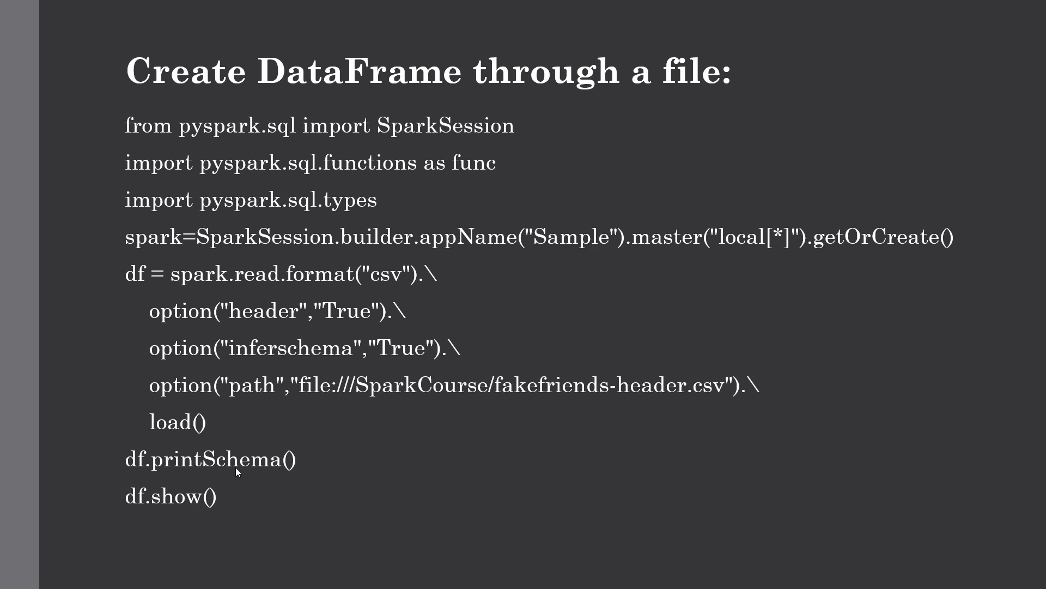
pyautogui.moveTo(206, 502)
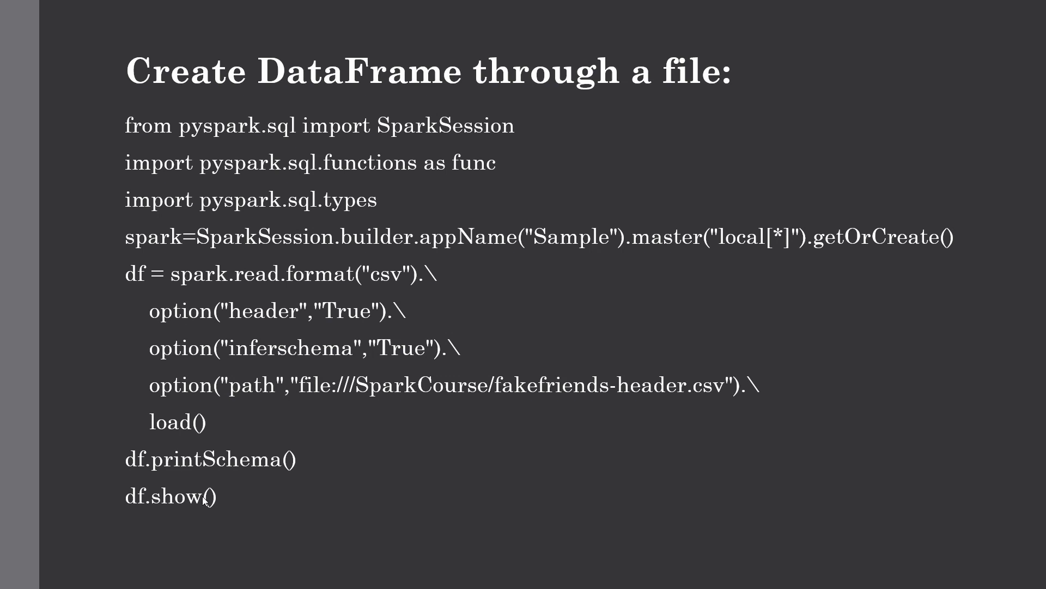